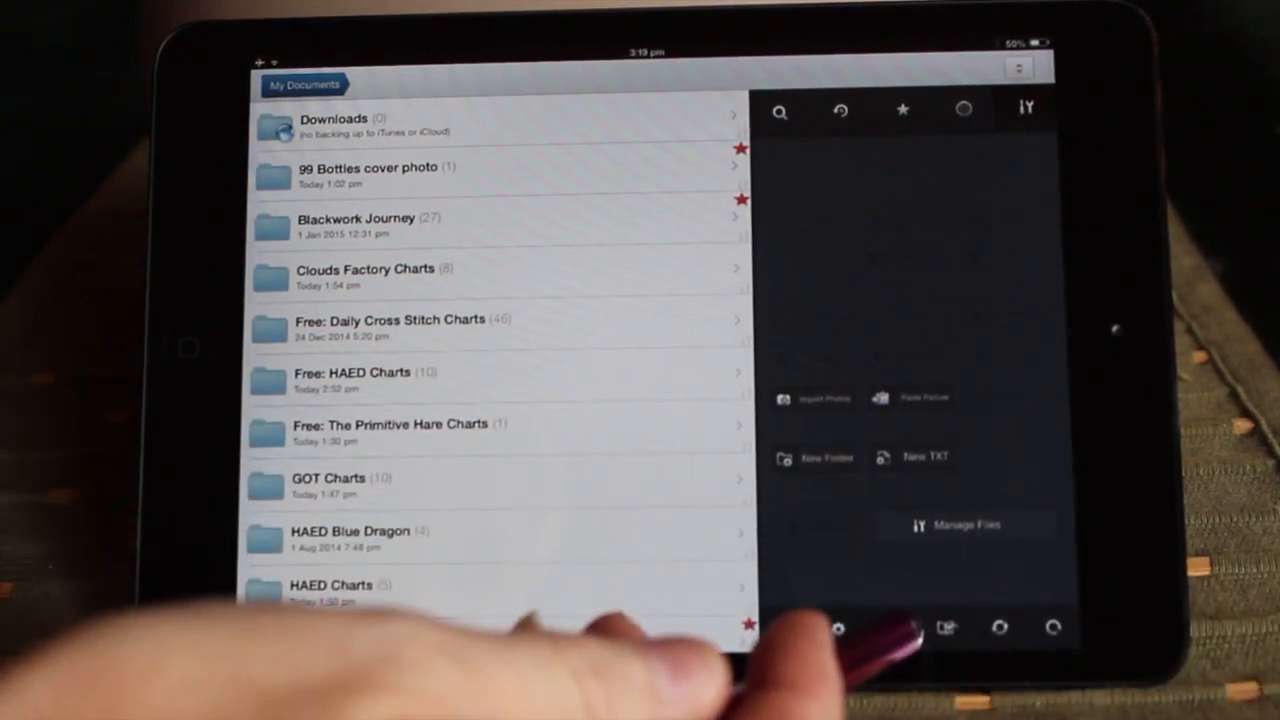
Open the search panel beside the folder list.
click(890, 629)
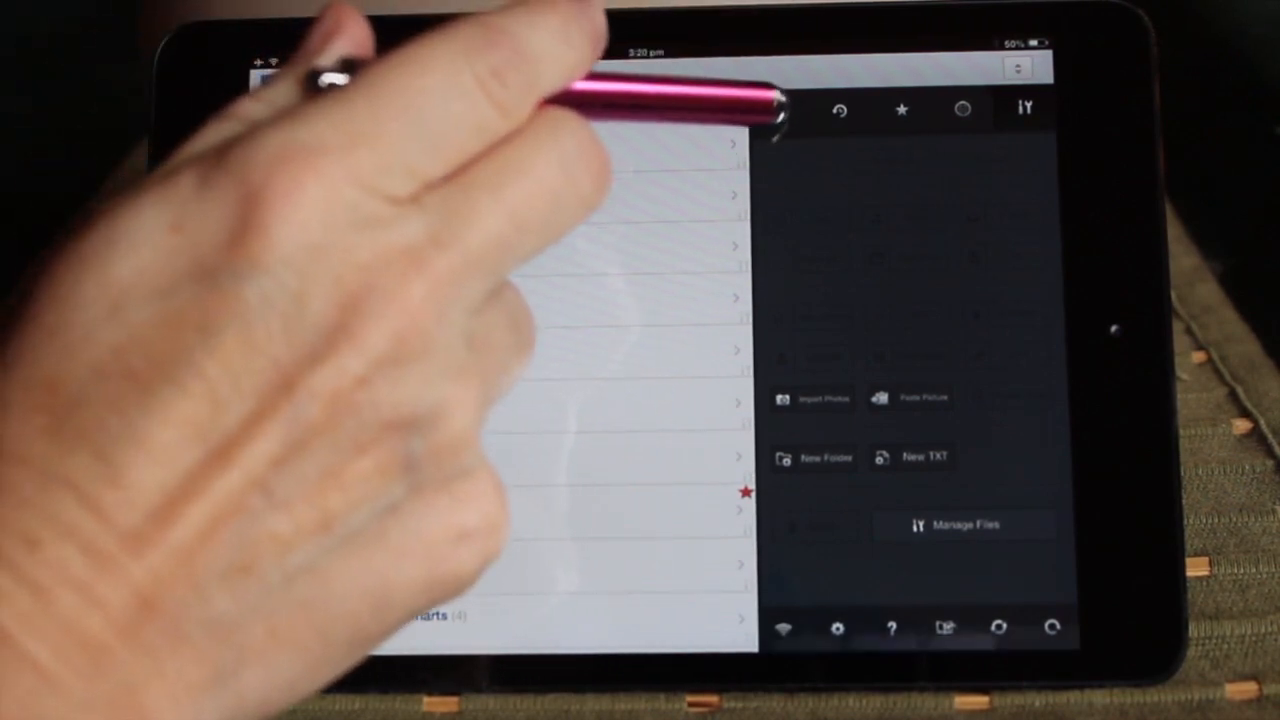
click(779, 110)
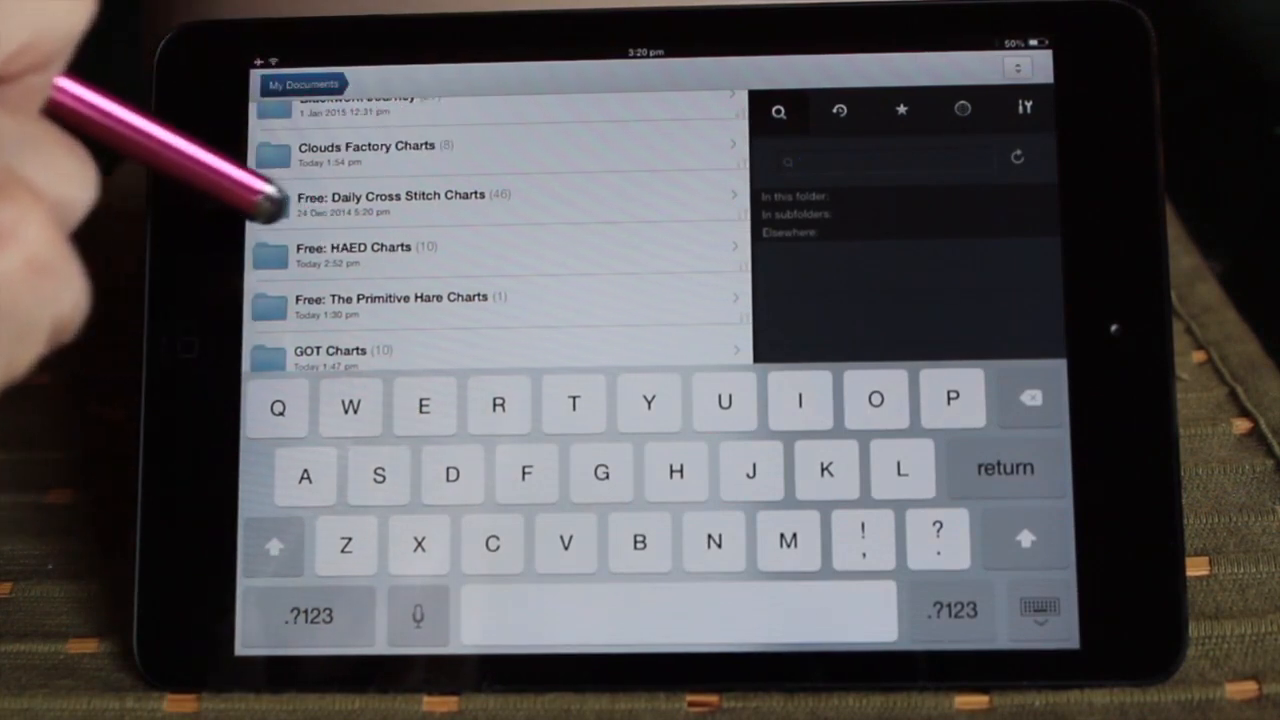
mouse_move(420, 380)
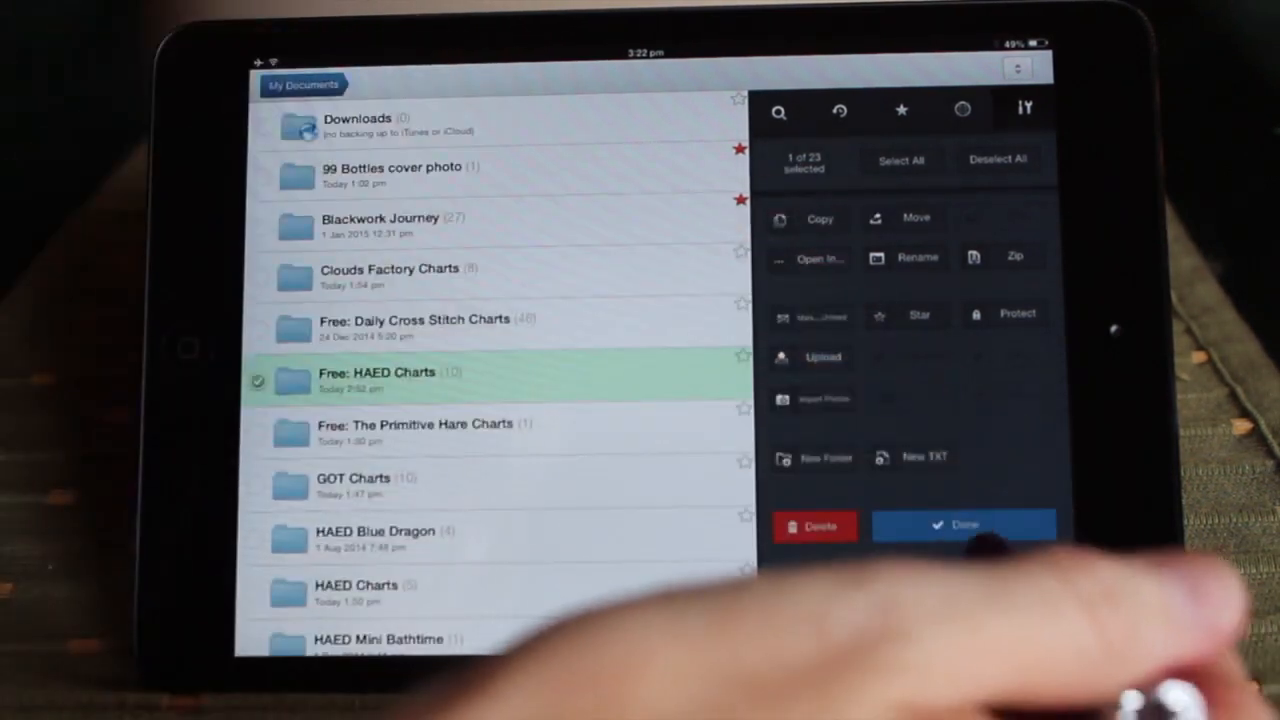
Finish managing files and show the downloads list with the Dropbox server.
click(963, 524)
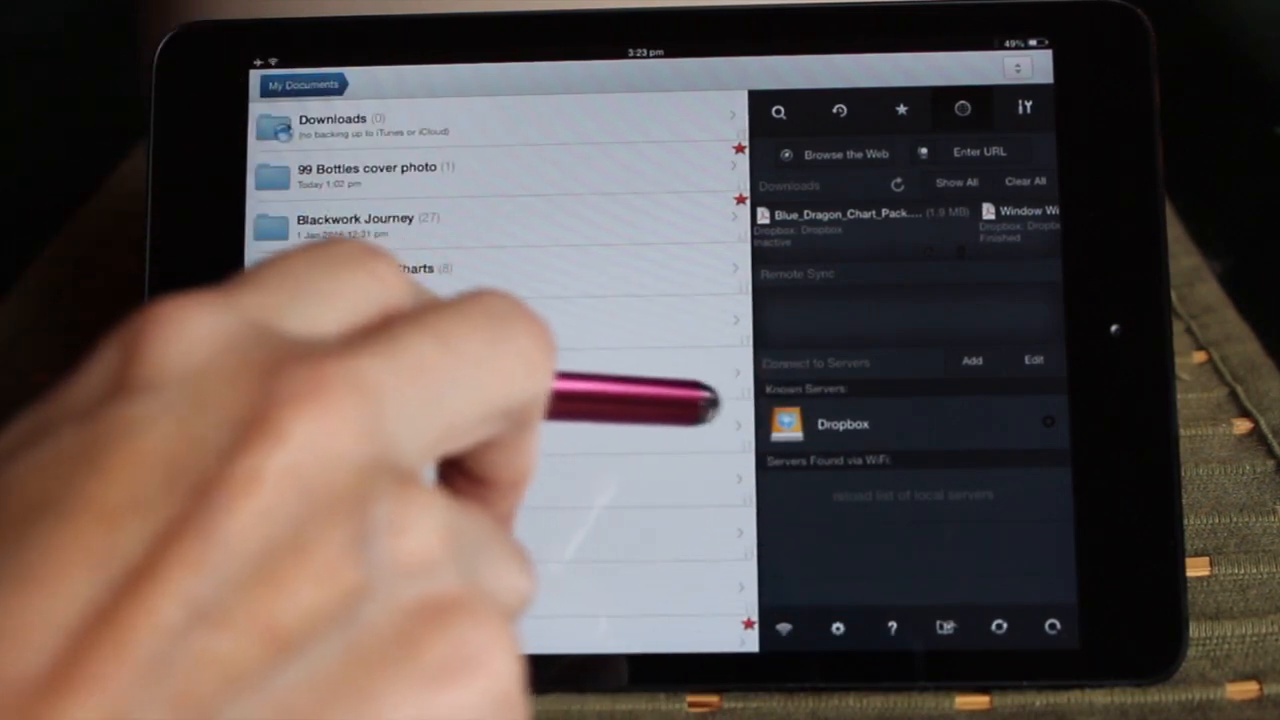
scroll(down, 3)
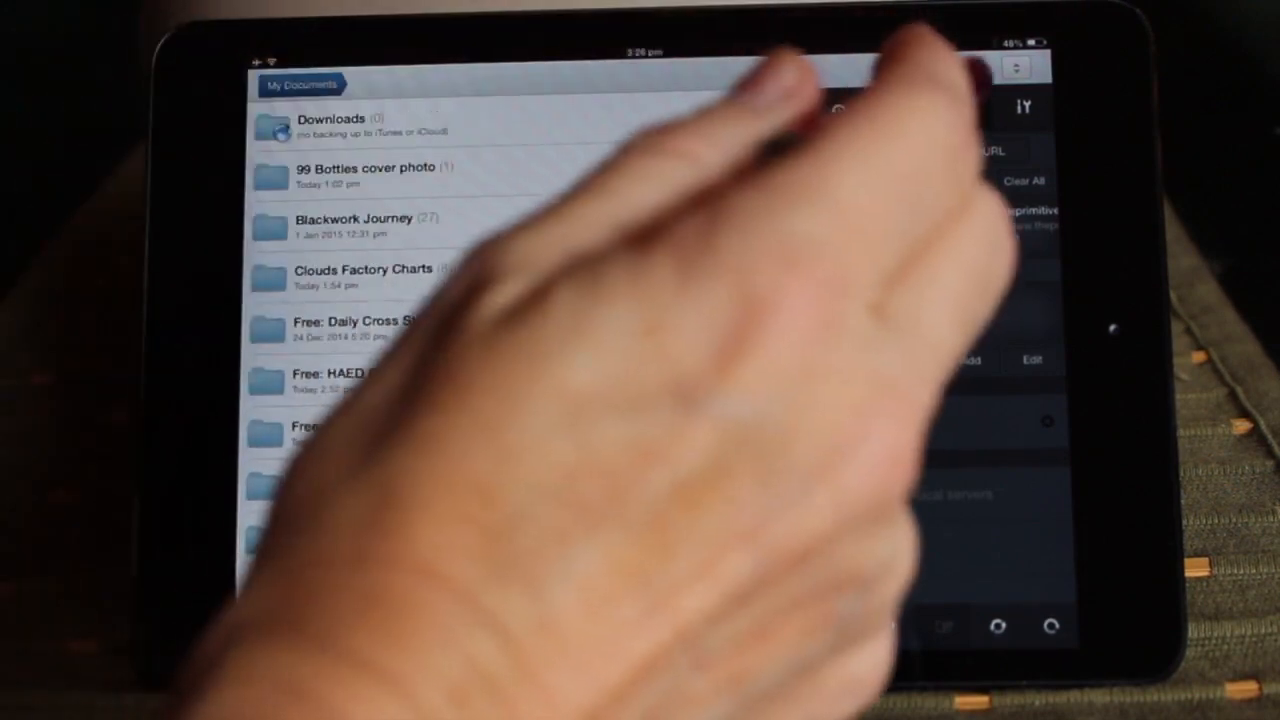
Download the free valentine PDF from theprimitivehare.com by entering its URL.
click(977, 152)
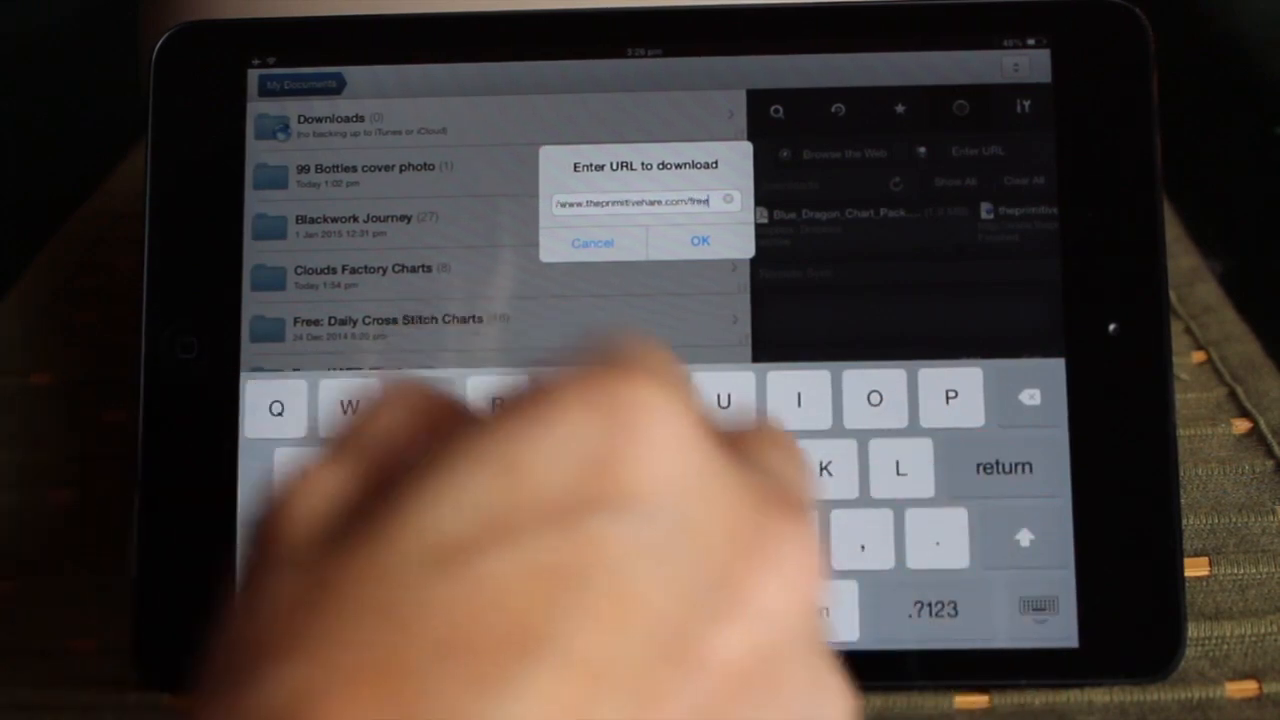
text(va)
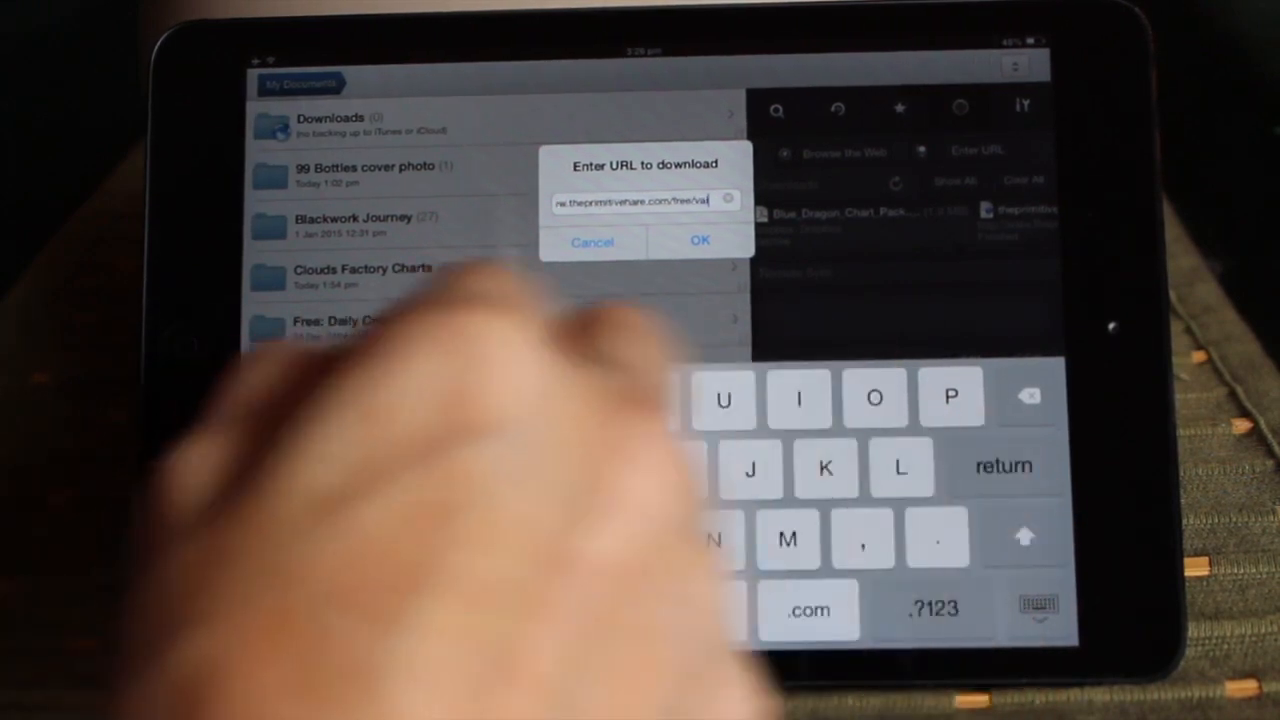
text(valentine.p)
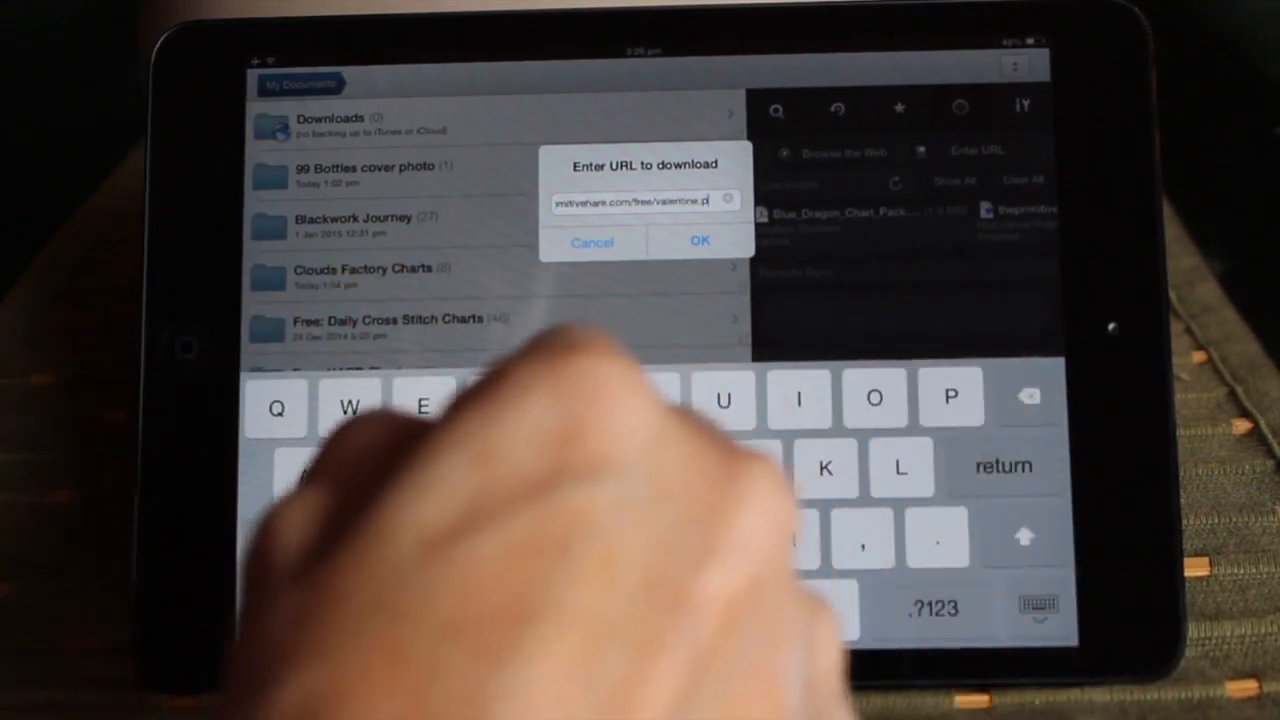
click(700, 241)
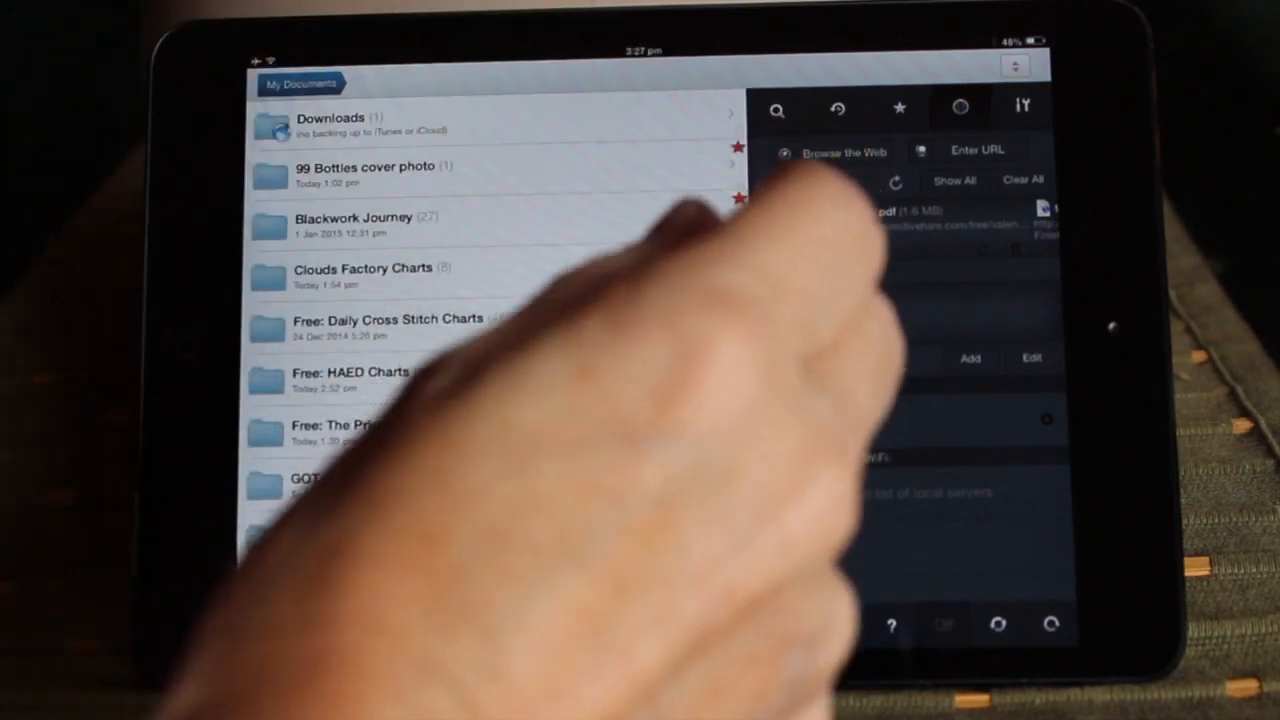
Open the Downloads folder and manage its valentine.pdf file.
click(330, 125)
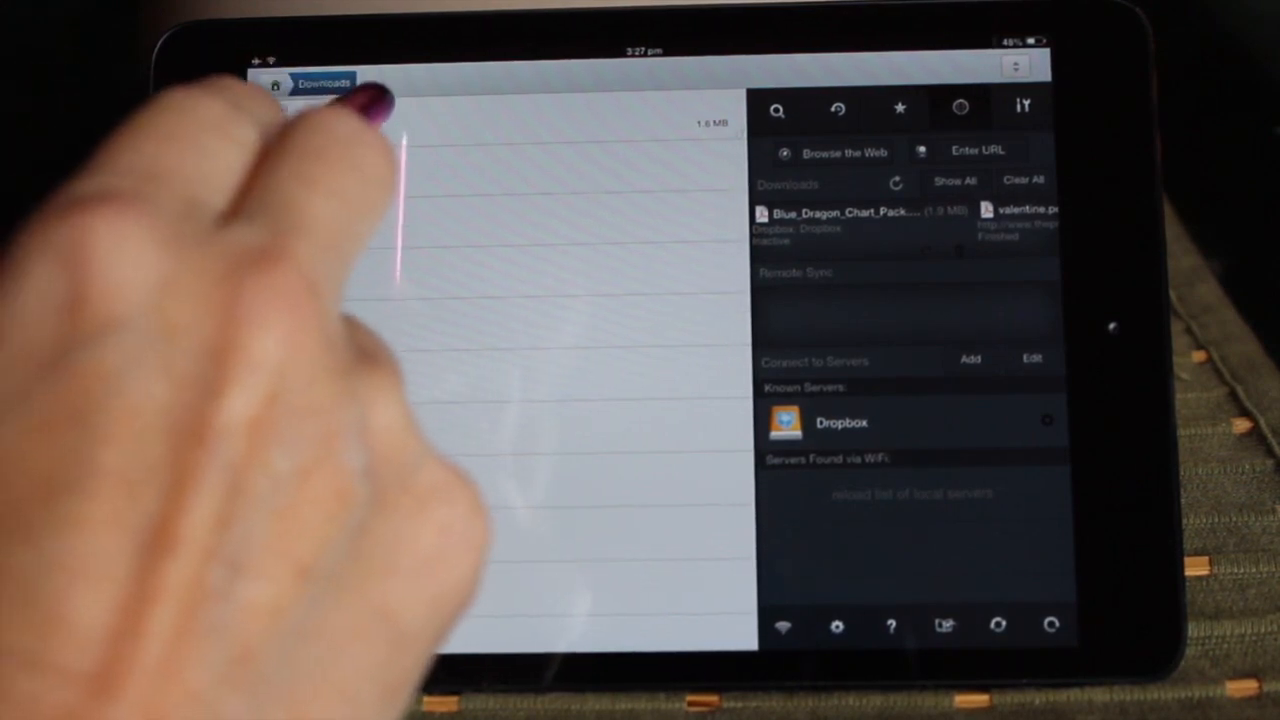
click(1018, 215)
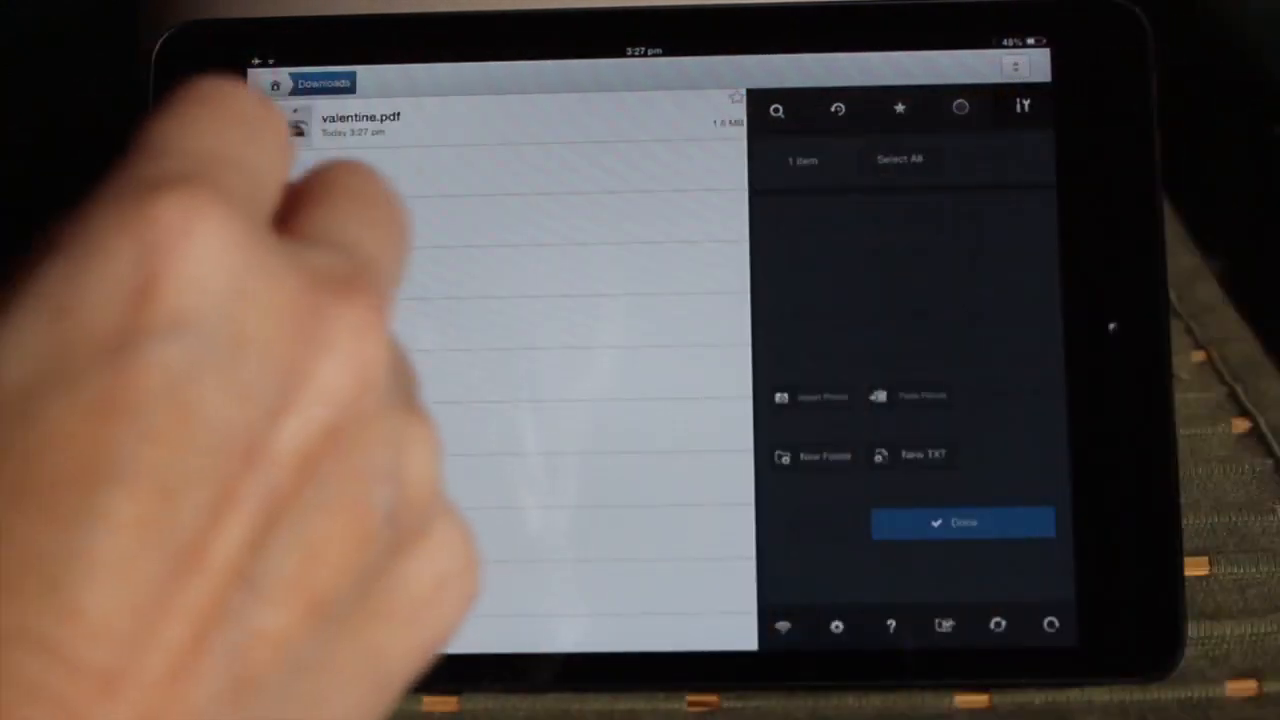
Move valentine.pdf into the Free: The Primitive Hare Charts folder.
click(360, 122)
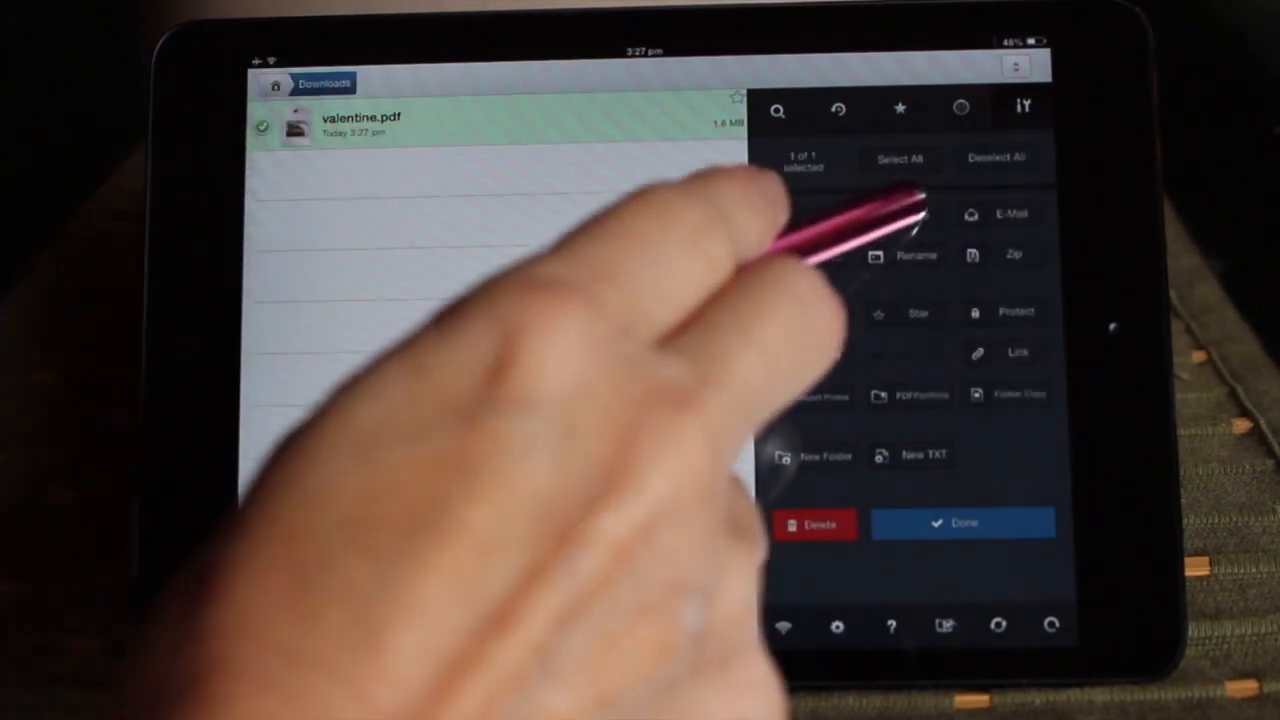
click(914, 214)
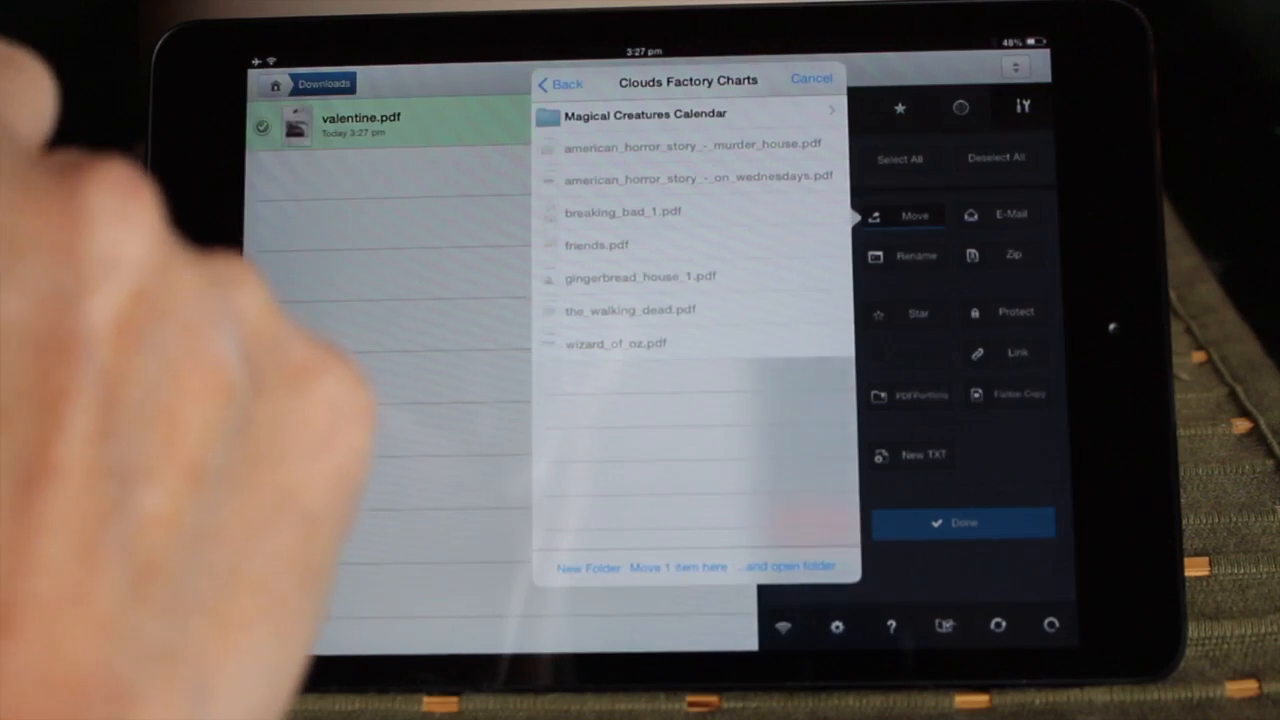
mouse_move(300, 350)
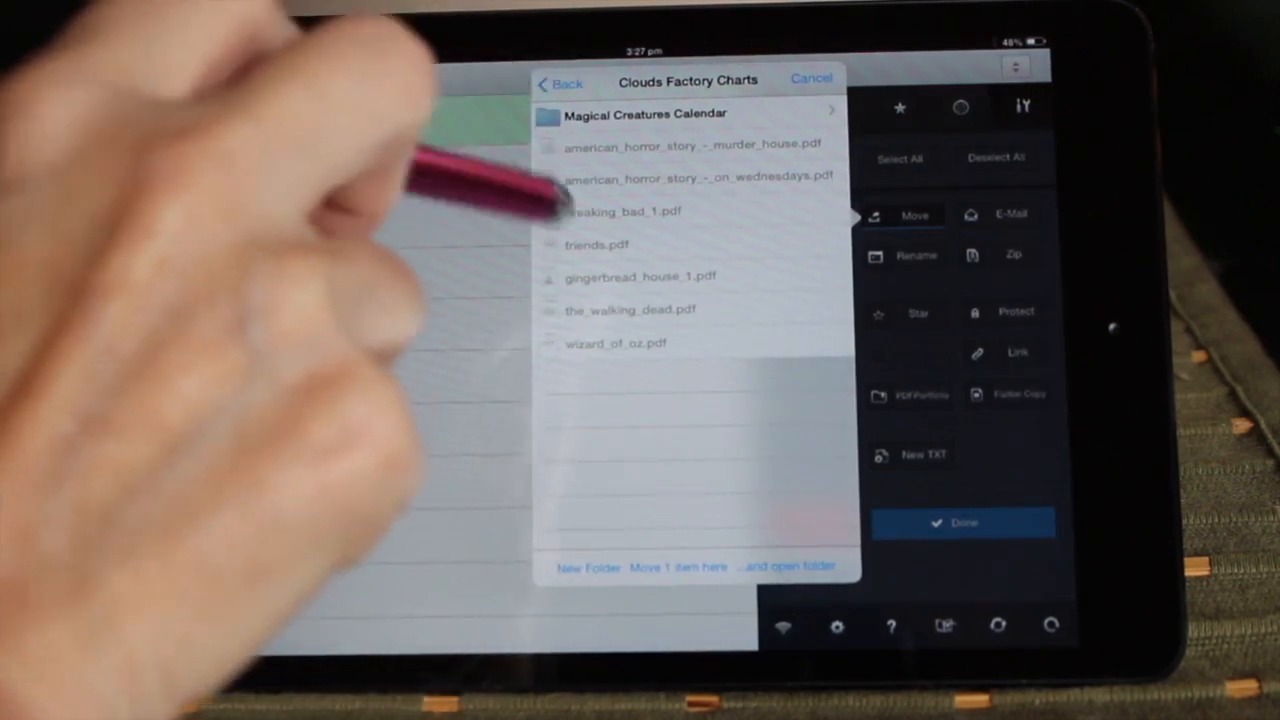
click(559, 82)
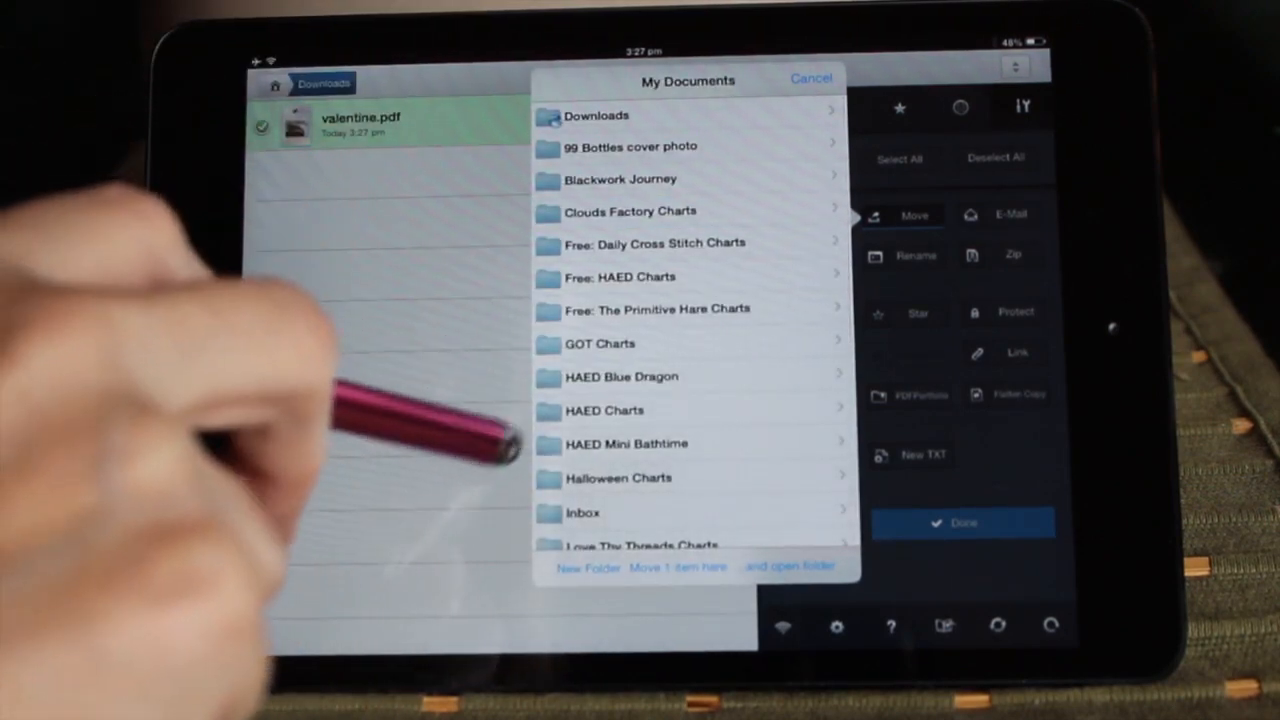
click(665, 309)
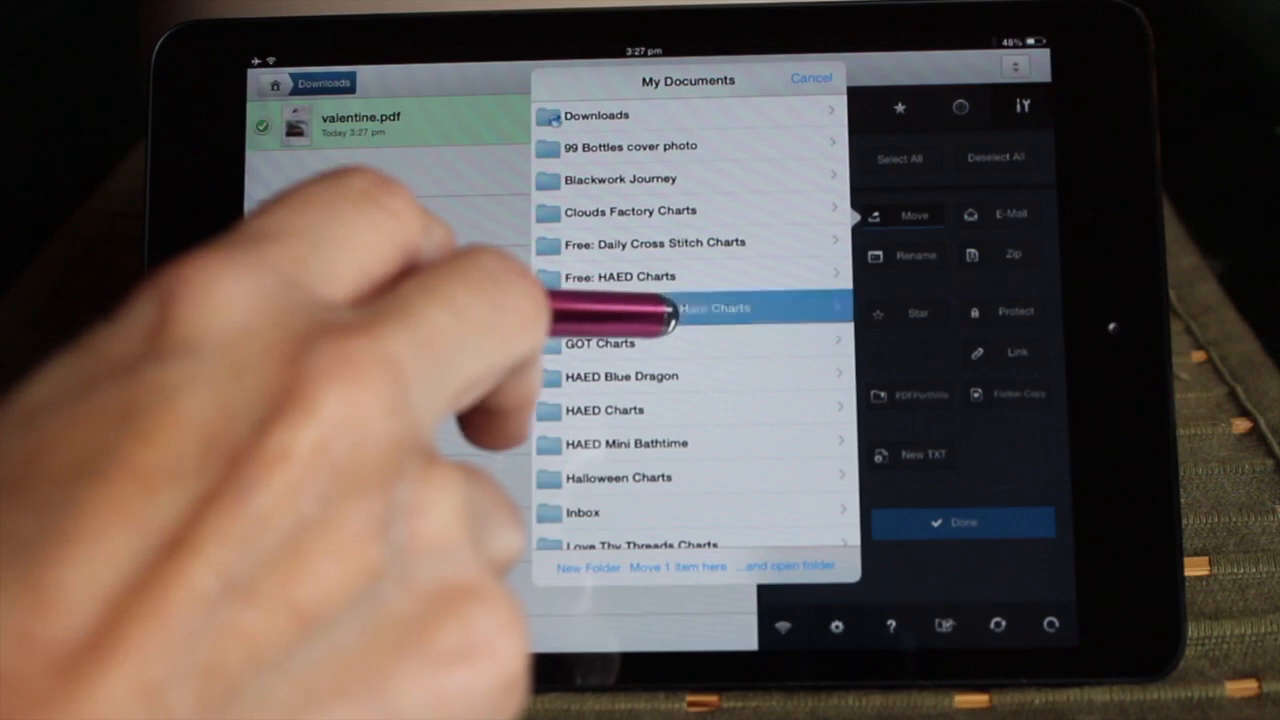
click(714, 307)
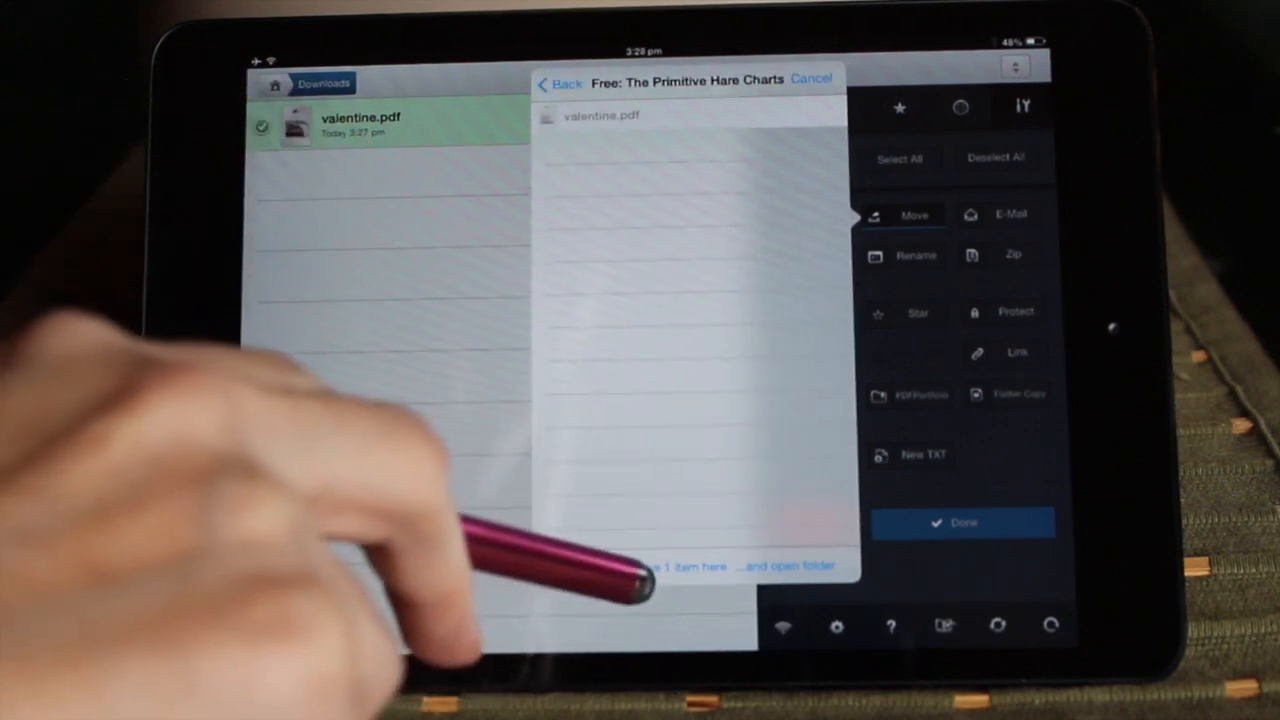
mouse_move(550, 560)
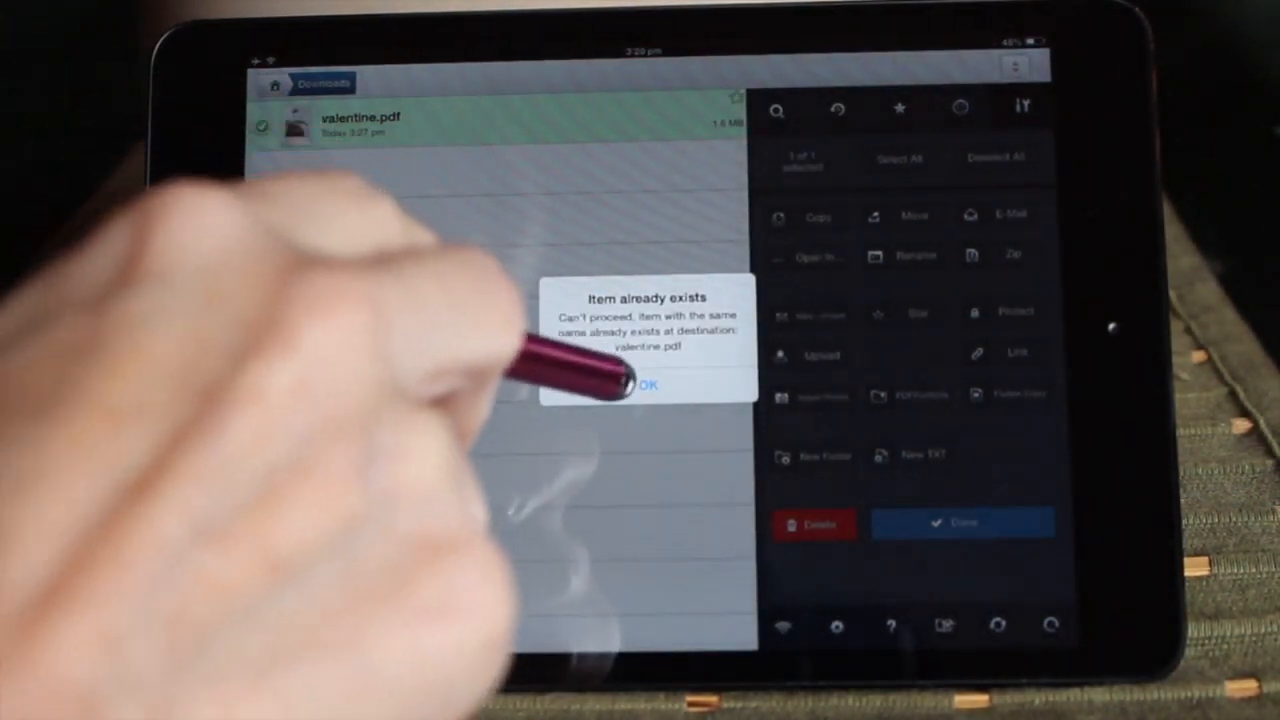
Dismiss the duplicate-name alert and delete valentine.pdf from Downloads.
click(648, 385)
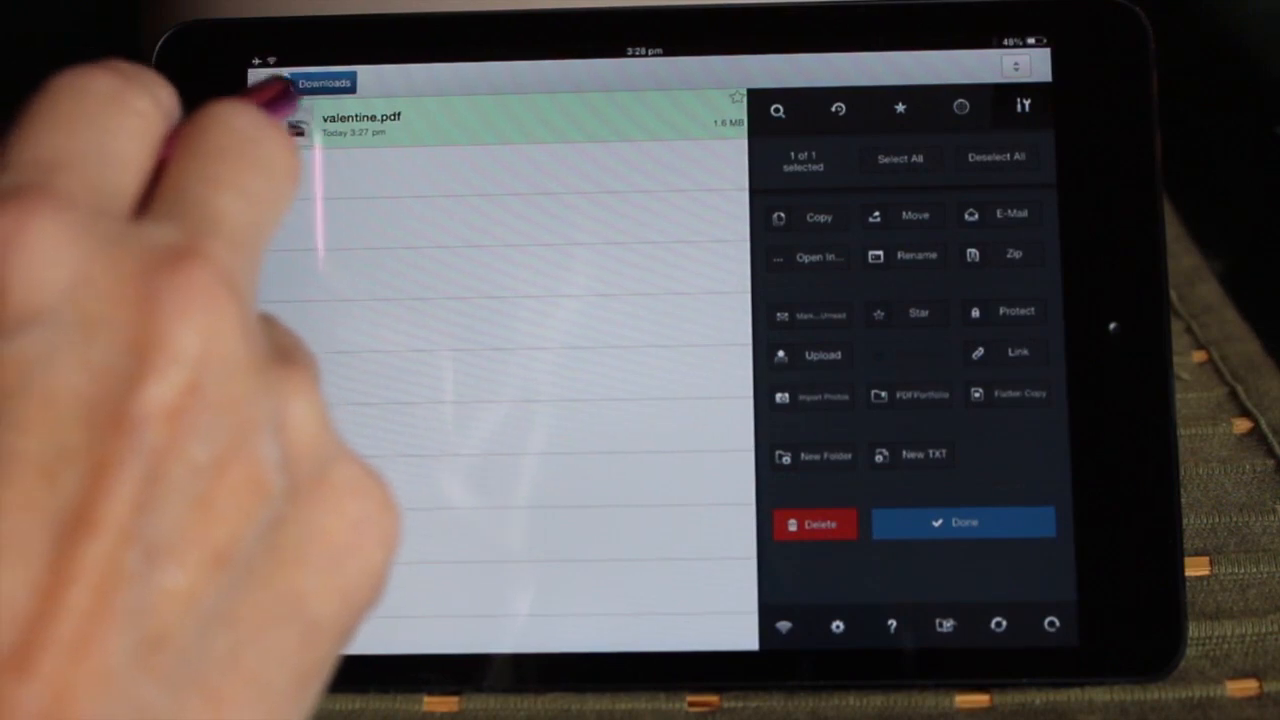
click(962, 522)
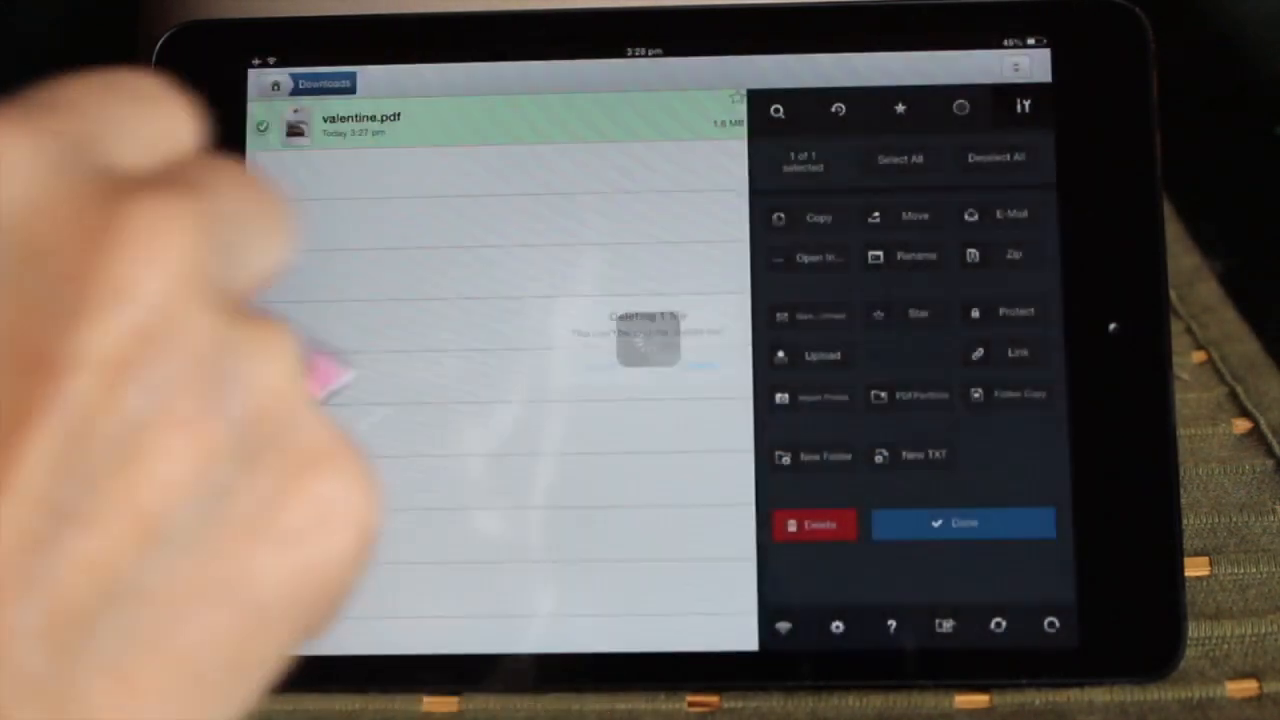
click(814, 523)
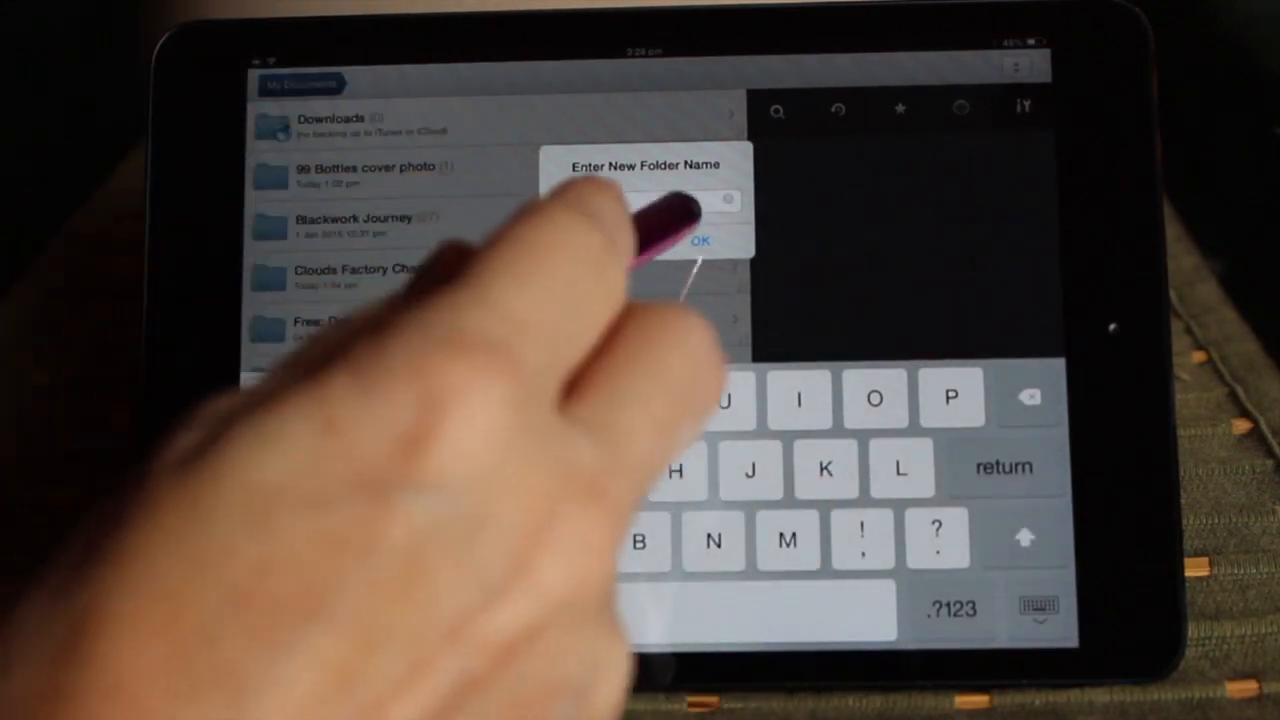
Name the new folder "New" and scroll the My Documents list.
click(701, 241)
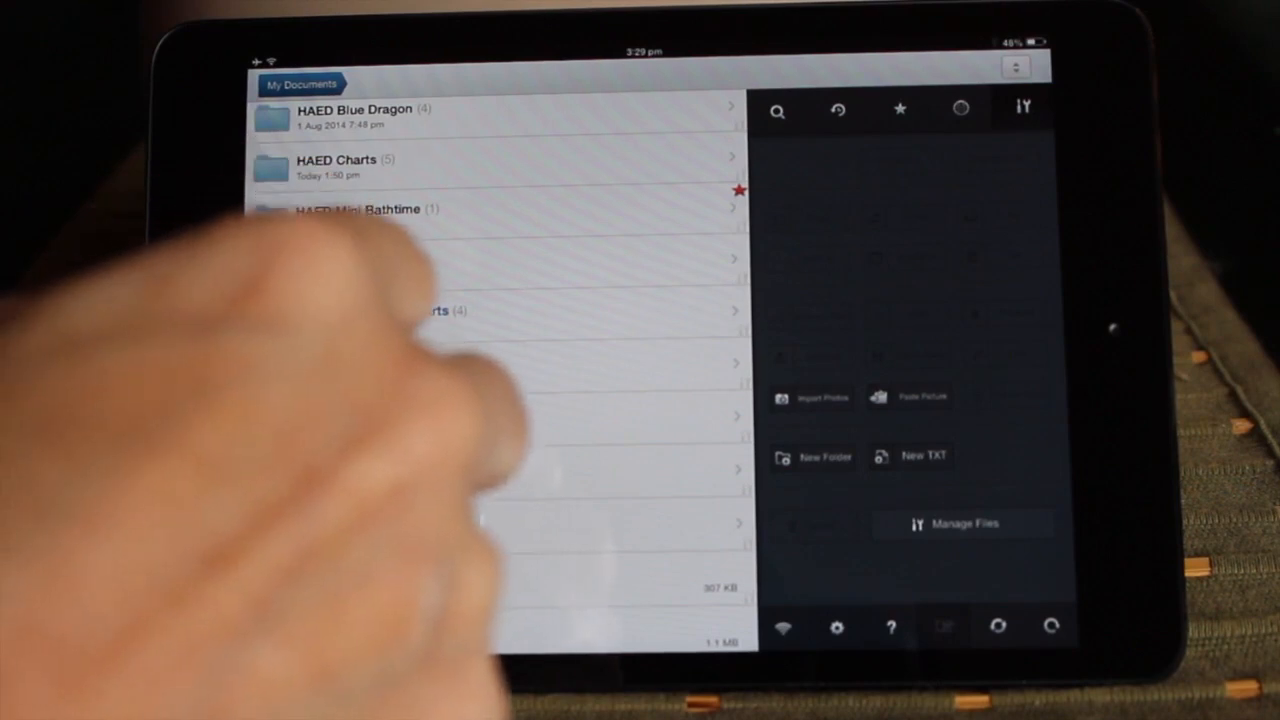
scroll(down, 3)
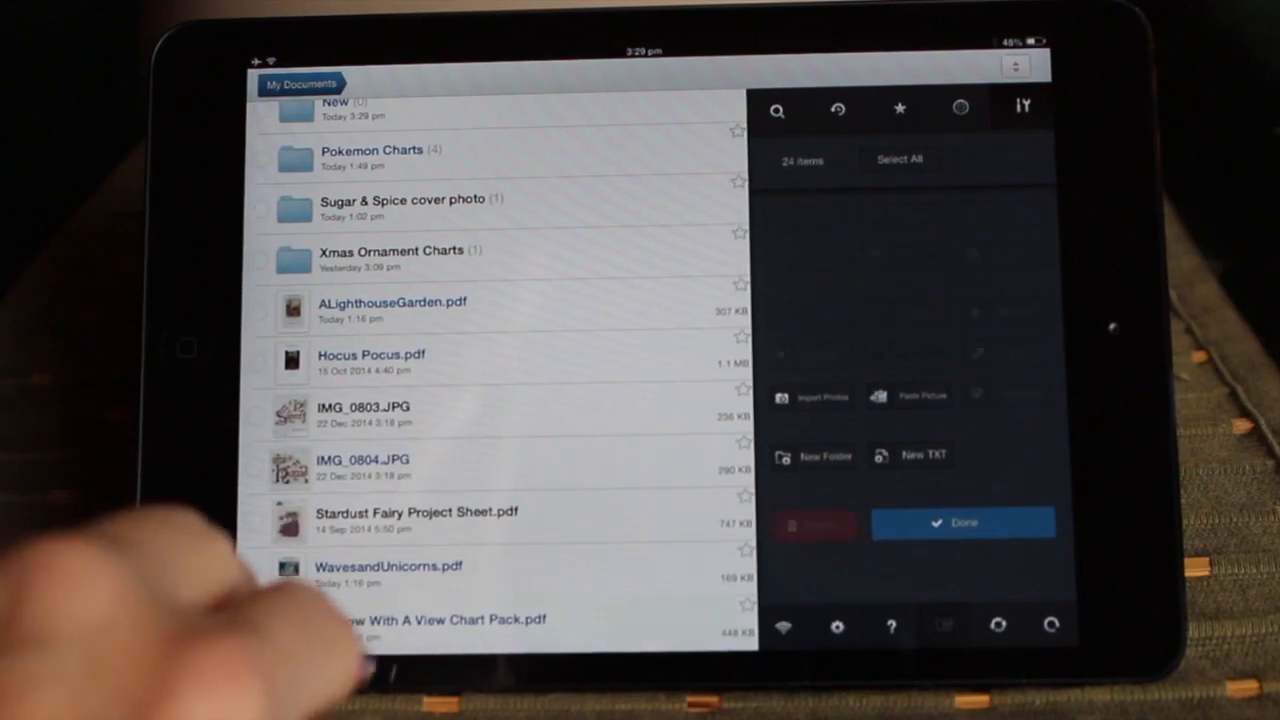
Move Window With A View Chart Pack.pdf into another top-level folder.
click(430, 625)
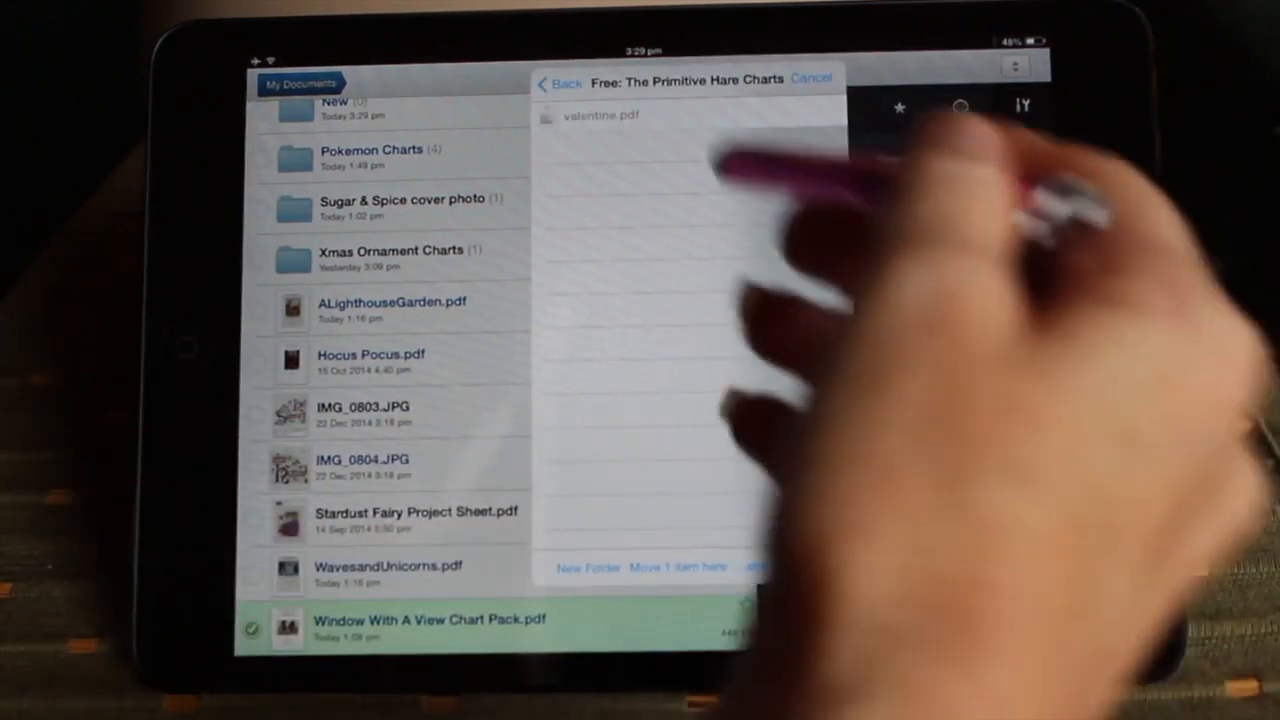
click(560, 82)
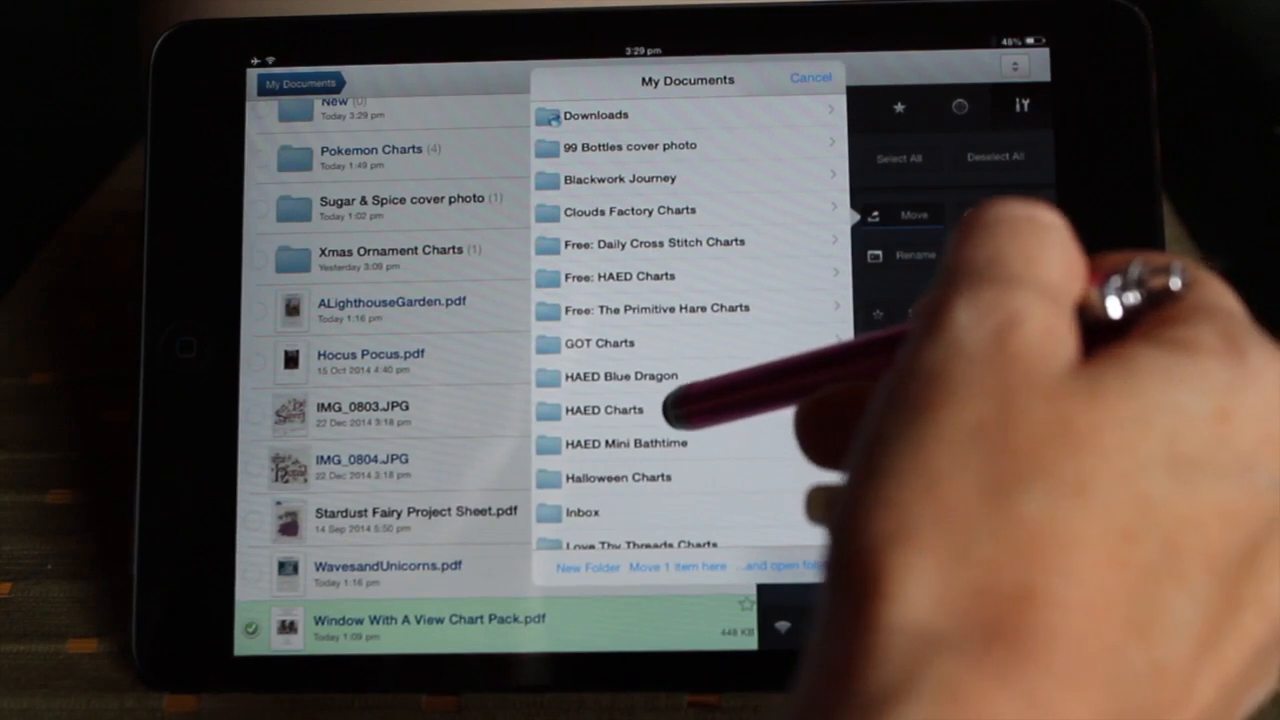
click(604, 410)
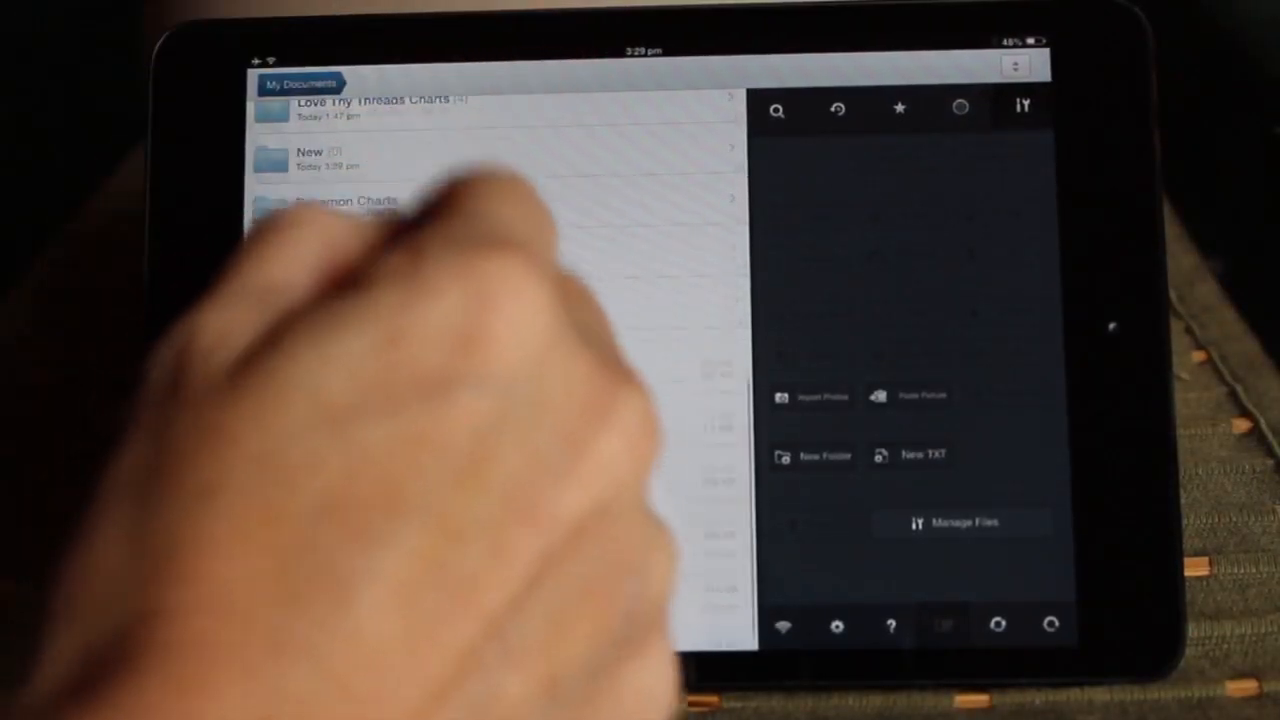
Open Freebie Santa and The Mouse Ornament Chart Pack.pdf from Free: HAED Charts.
scroll(down, 3)
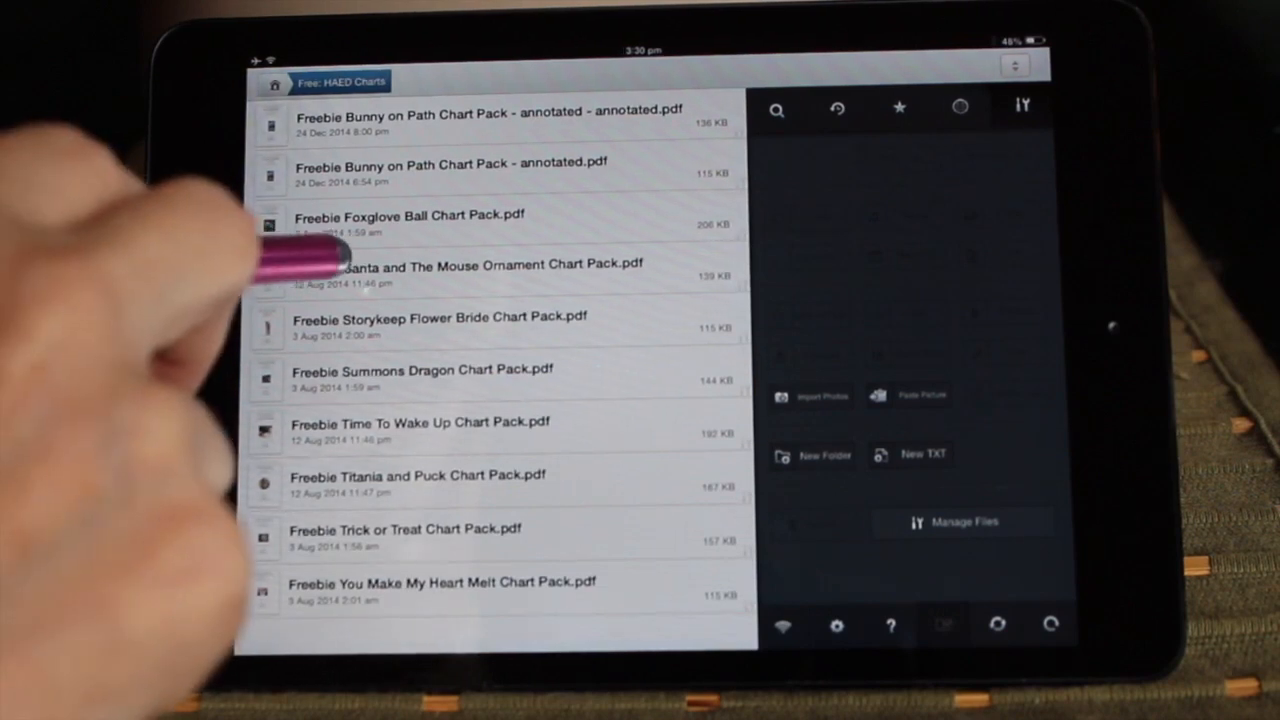
click(467, 270)
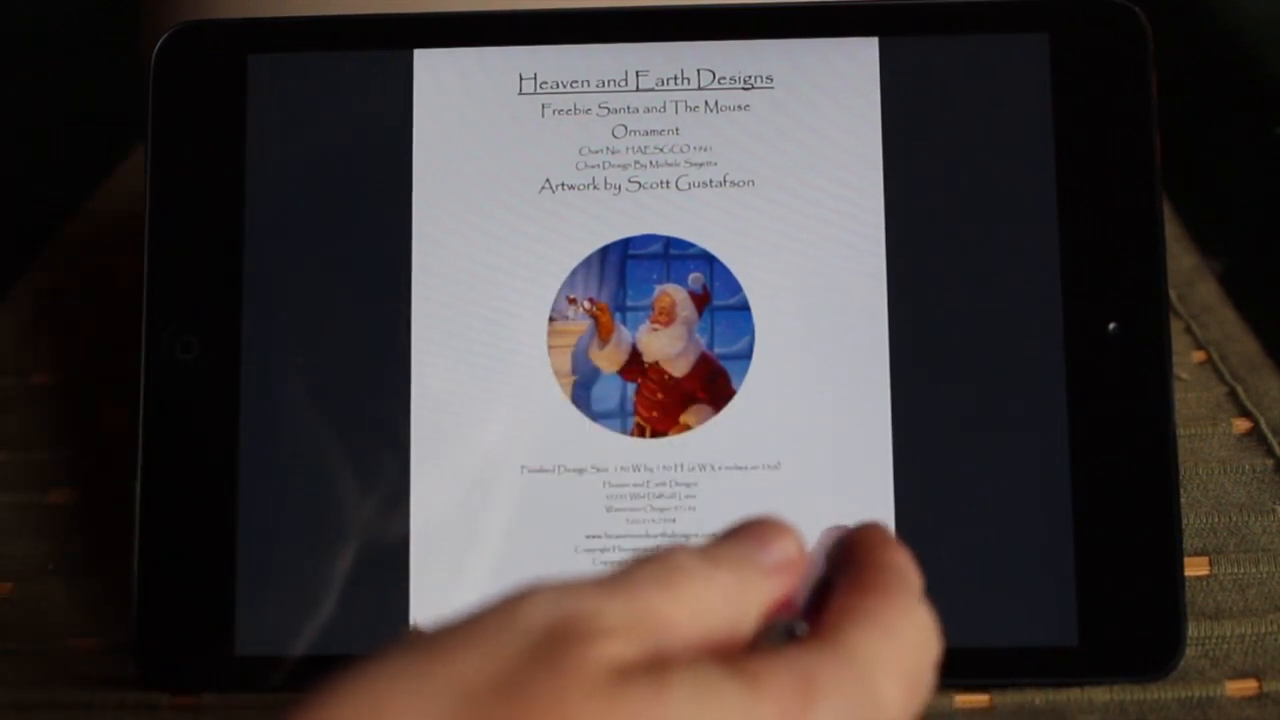
Page through the Santa chart pack to the chart pages.
scroll(left, 3)
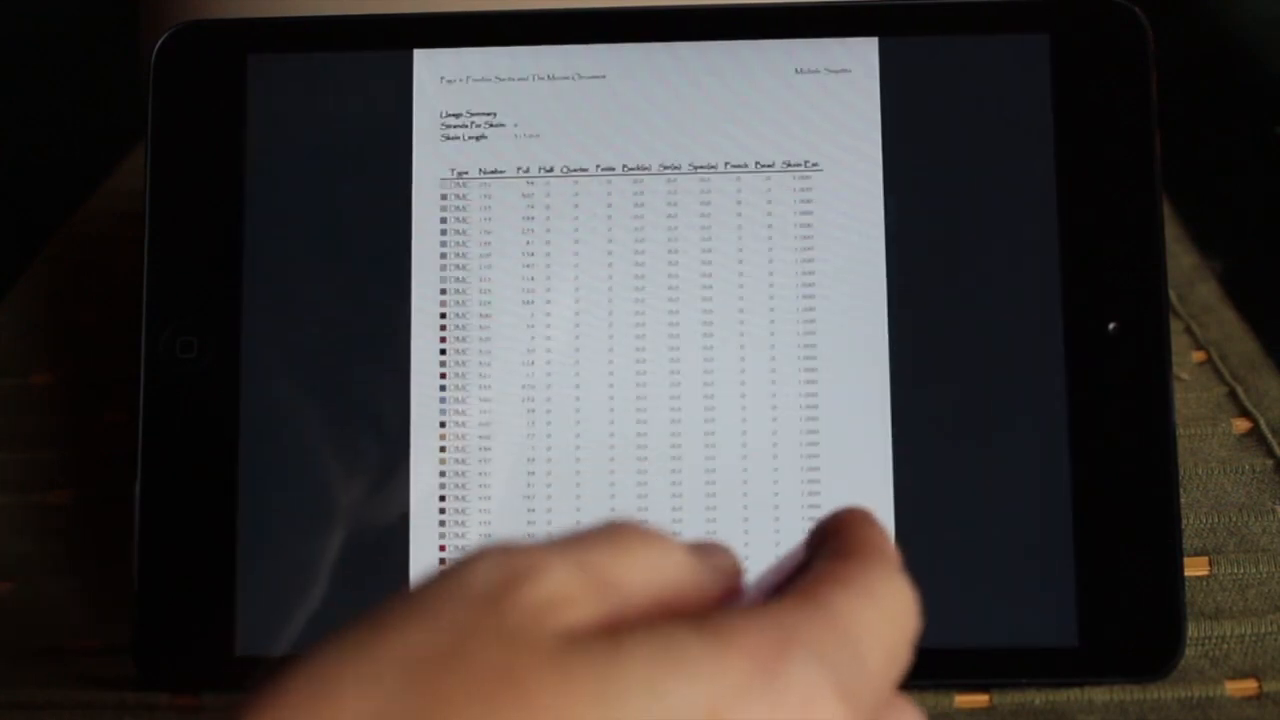
scroll(down, 3)
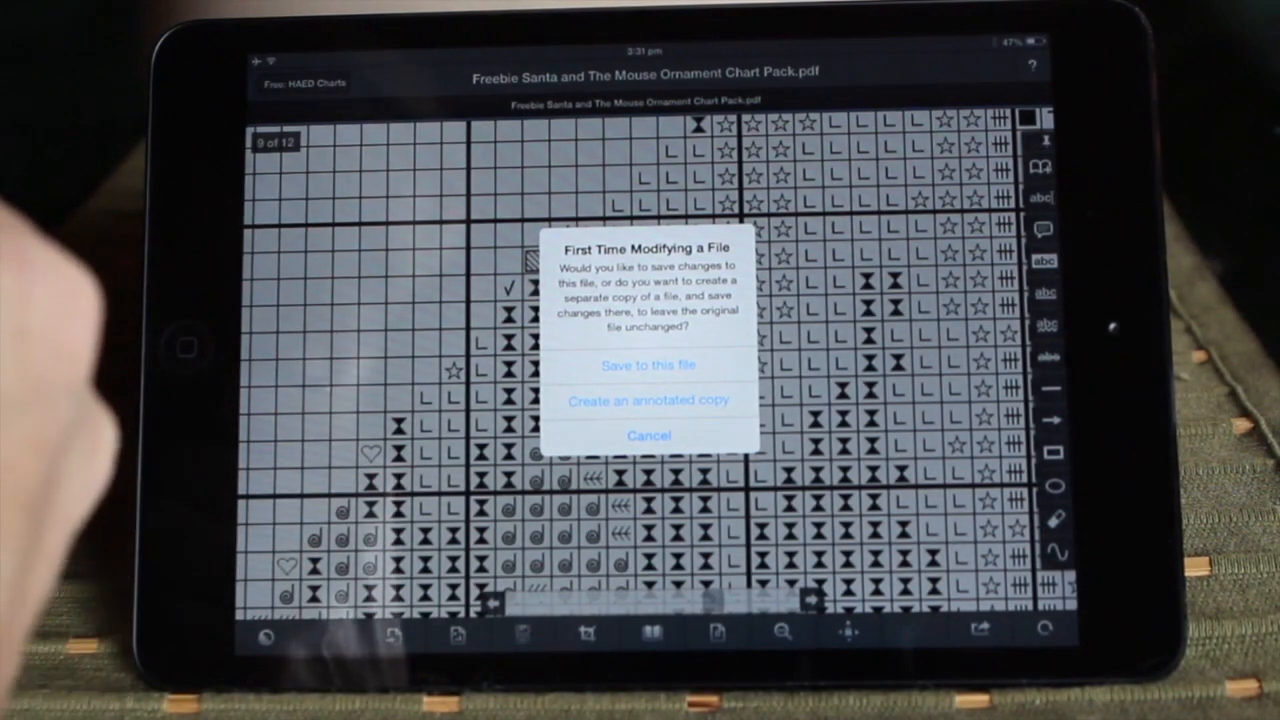
mouse_move(150, 200)
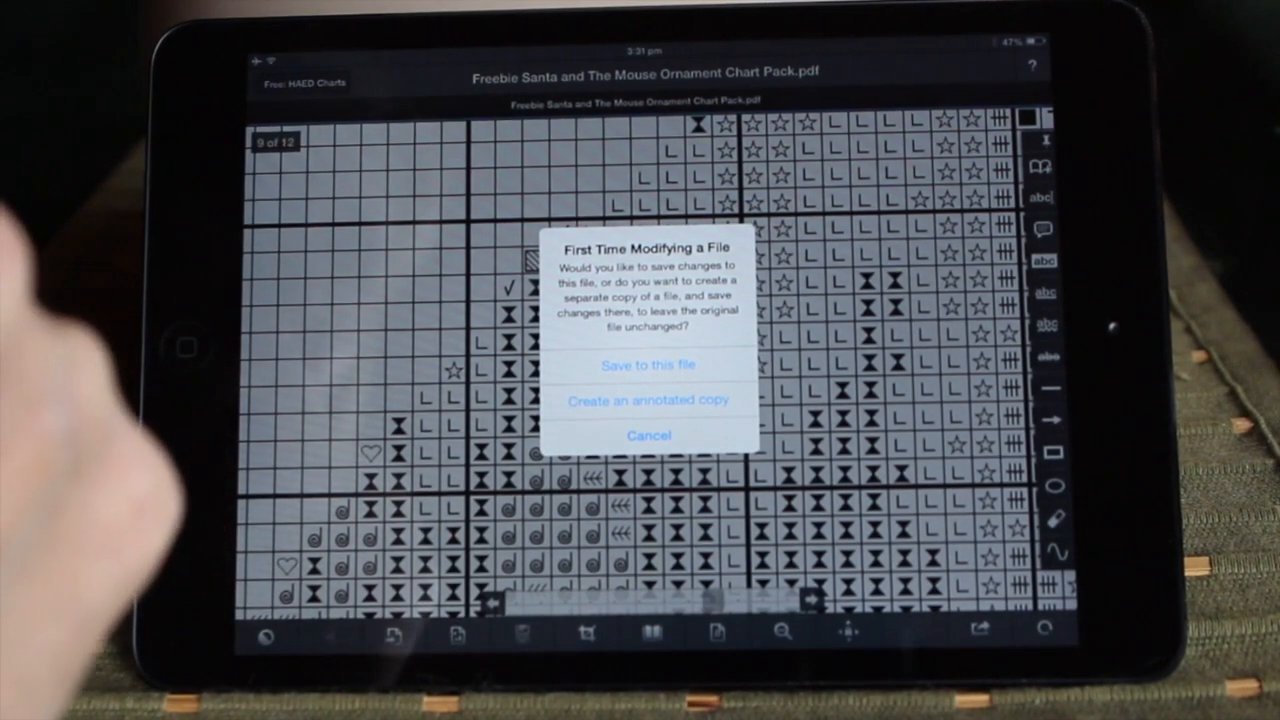
mouse_move(100, 450)
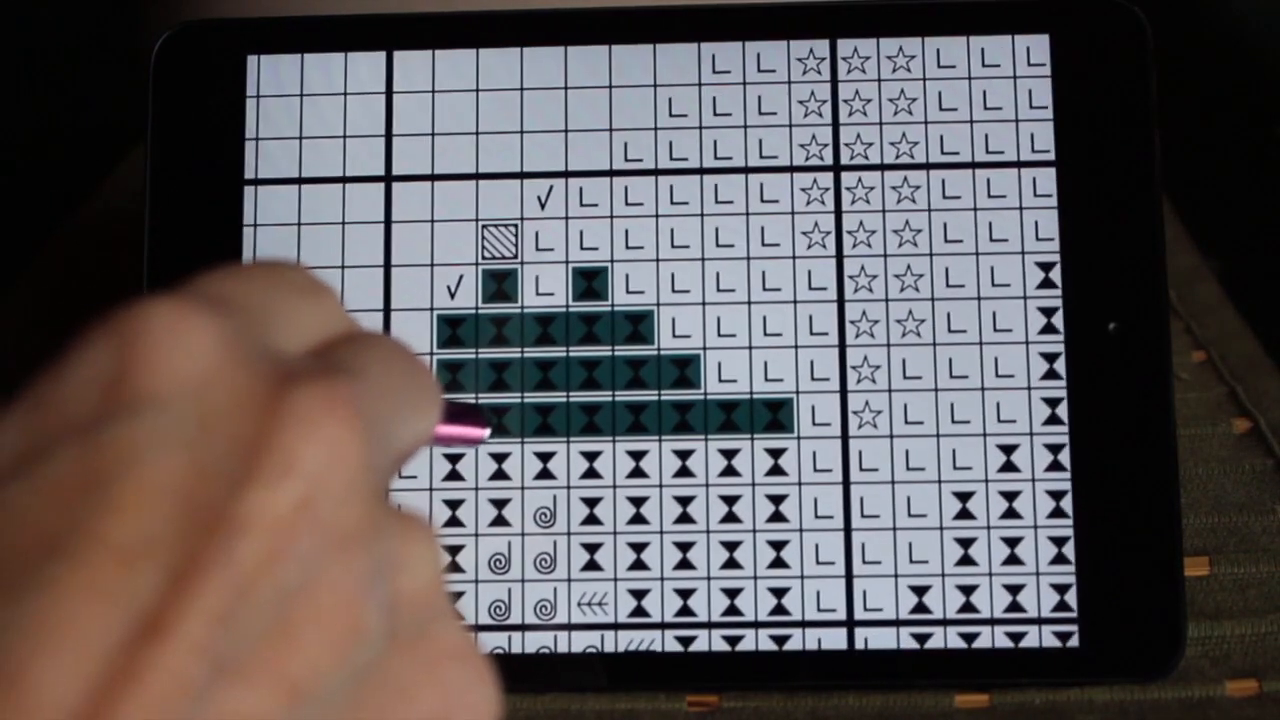
Cover the rows of hourglass stitches and two single hourglass squares with dark green highlights.
click(520, 420)
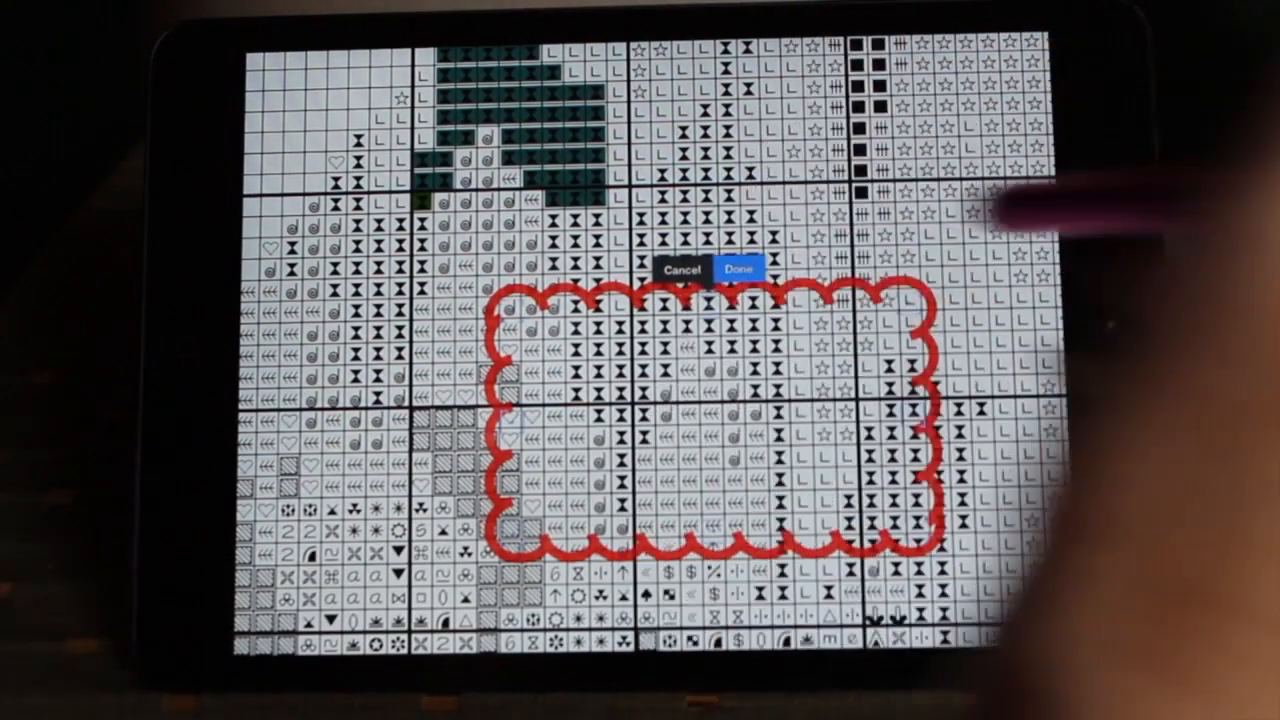
Confirm the red cloudy-bordered square drawn over the block of chart symbols.
click(740, 269)
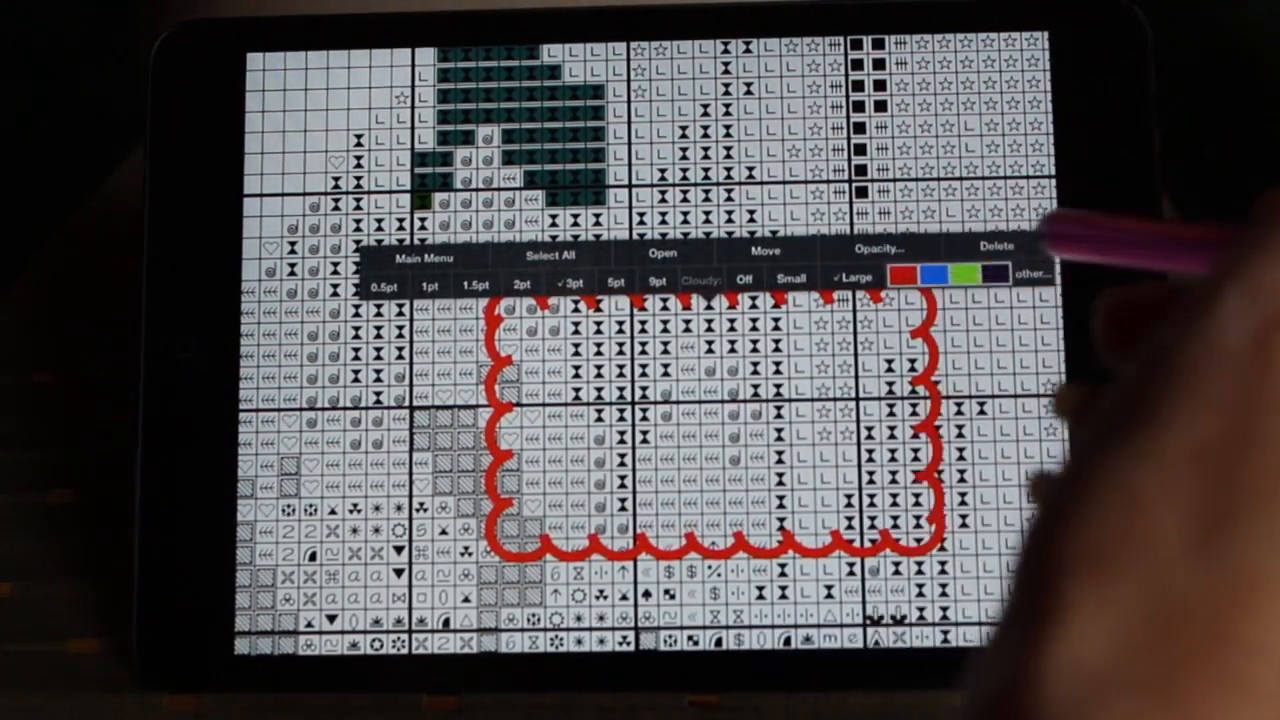
Delete the red cloudy square annotation from the Santa chart.
click(950, 273)
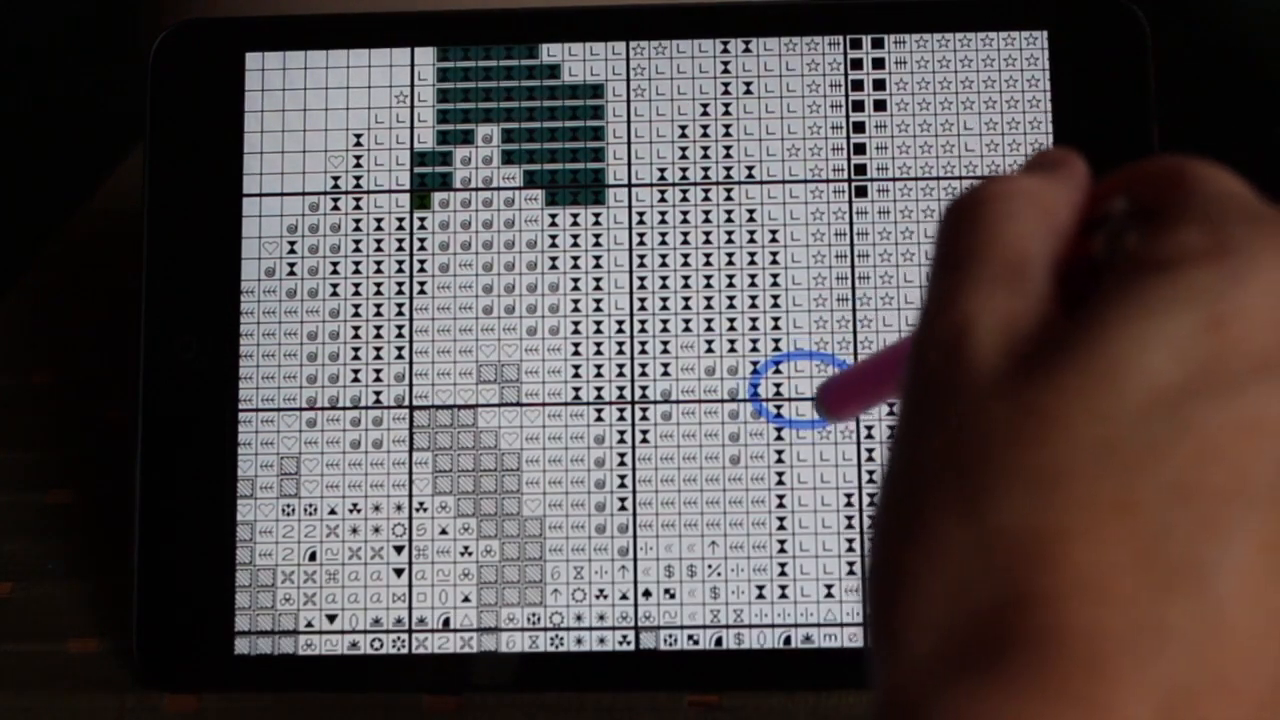
Finish the small blue oval around one symbol right of the chart's centre.
click(800, 395)
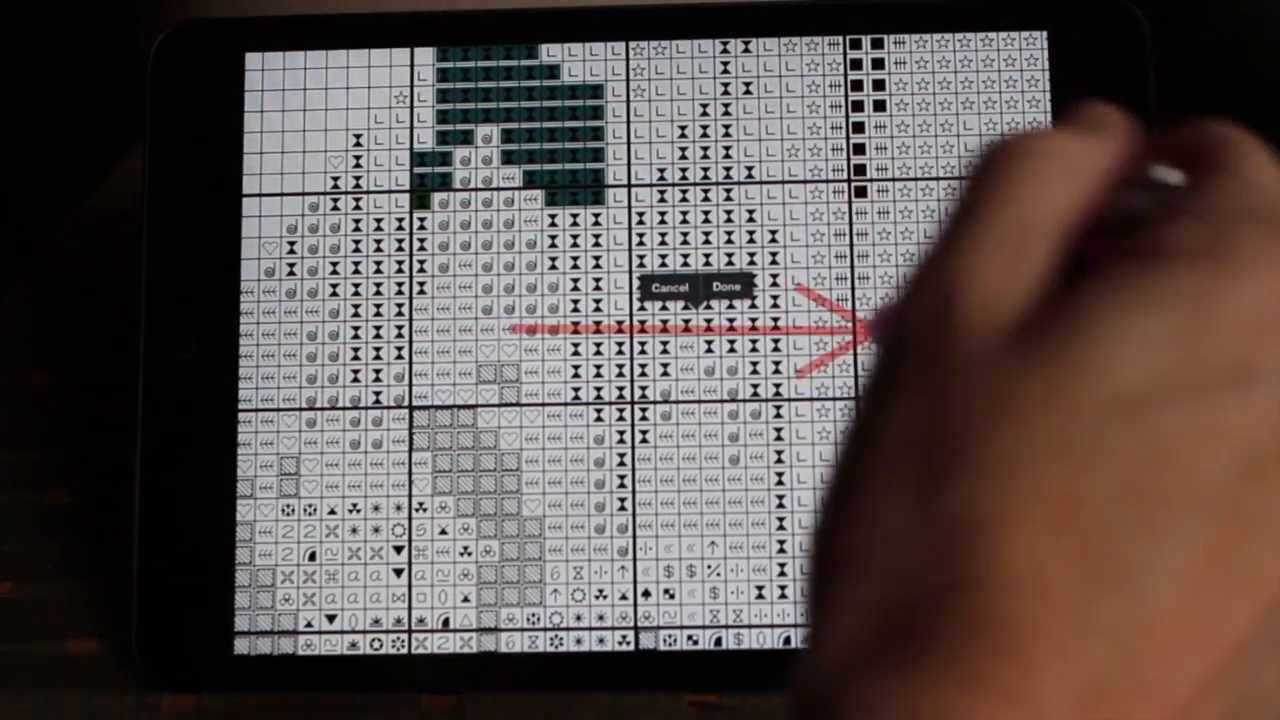
Confirm the red rightward arrow drawn across the row of hourglass squares.
click(729, 288)
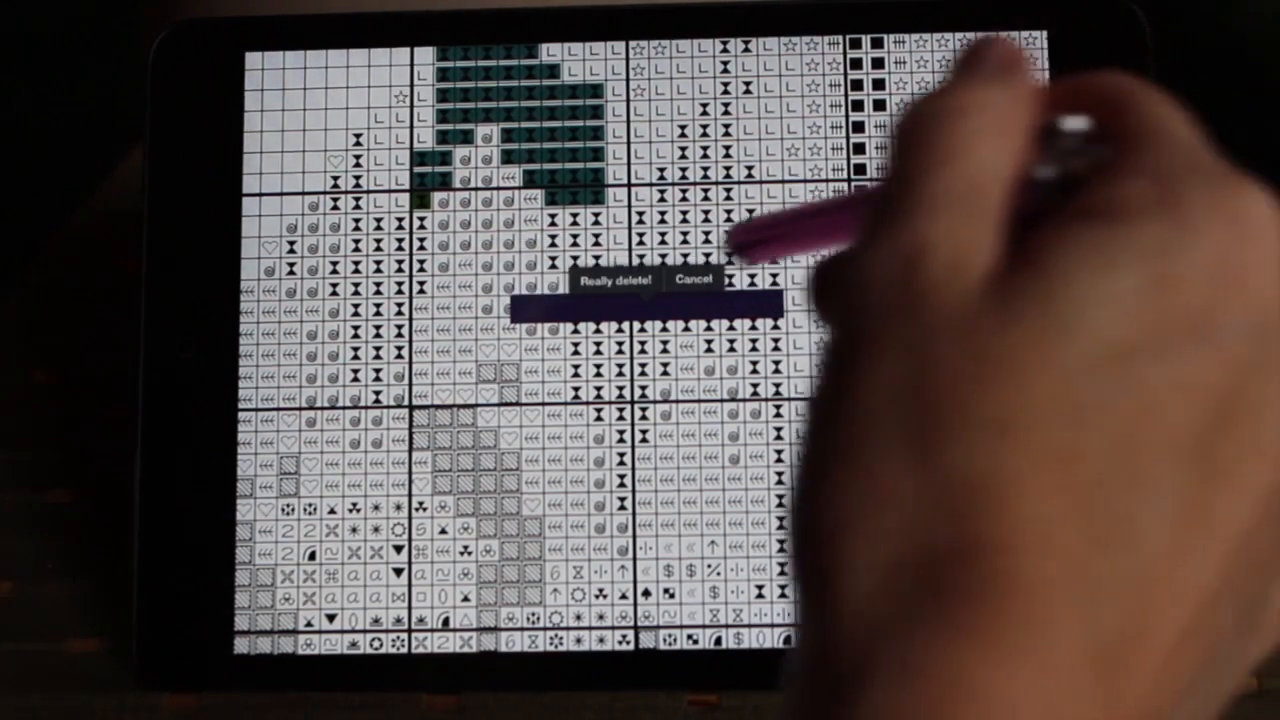
Delete the thick dark line annotation, confirming with Really delete!
click(694, 279)
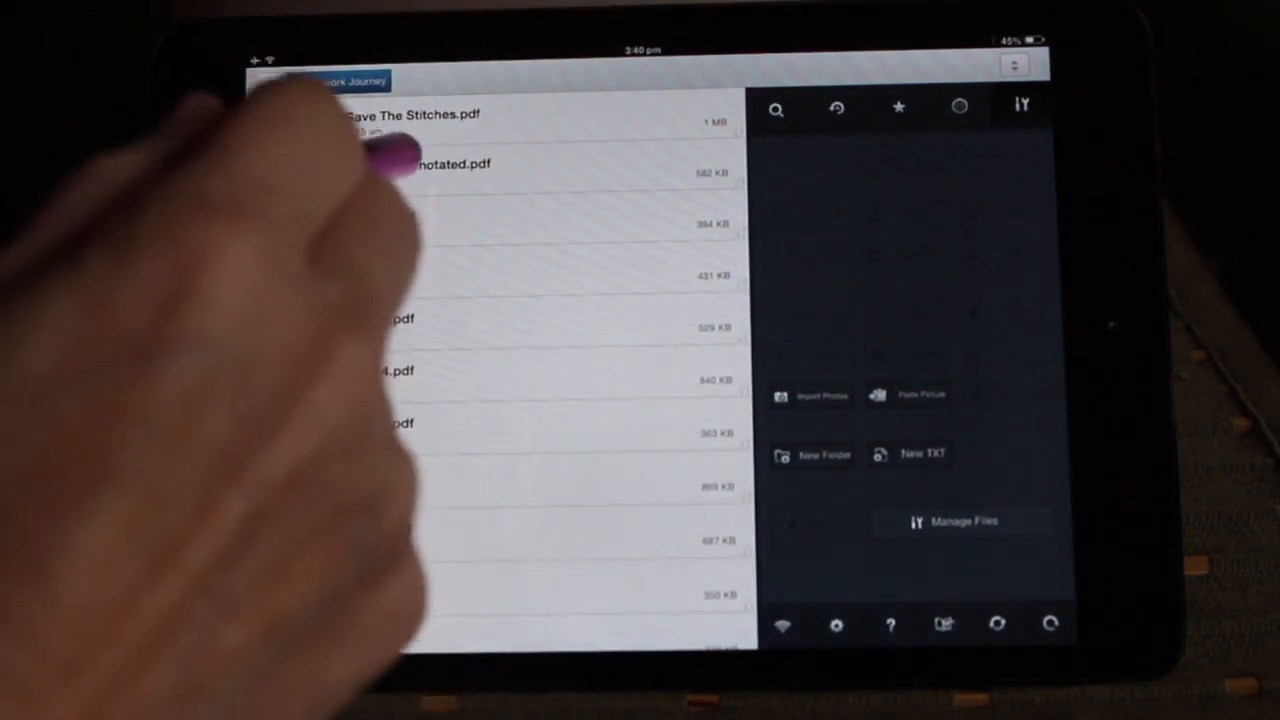
Open FR0084 Block 1 - annotated.pdf and scroll down through the page.
click(450, 164)
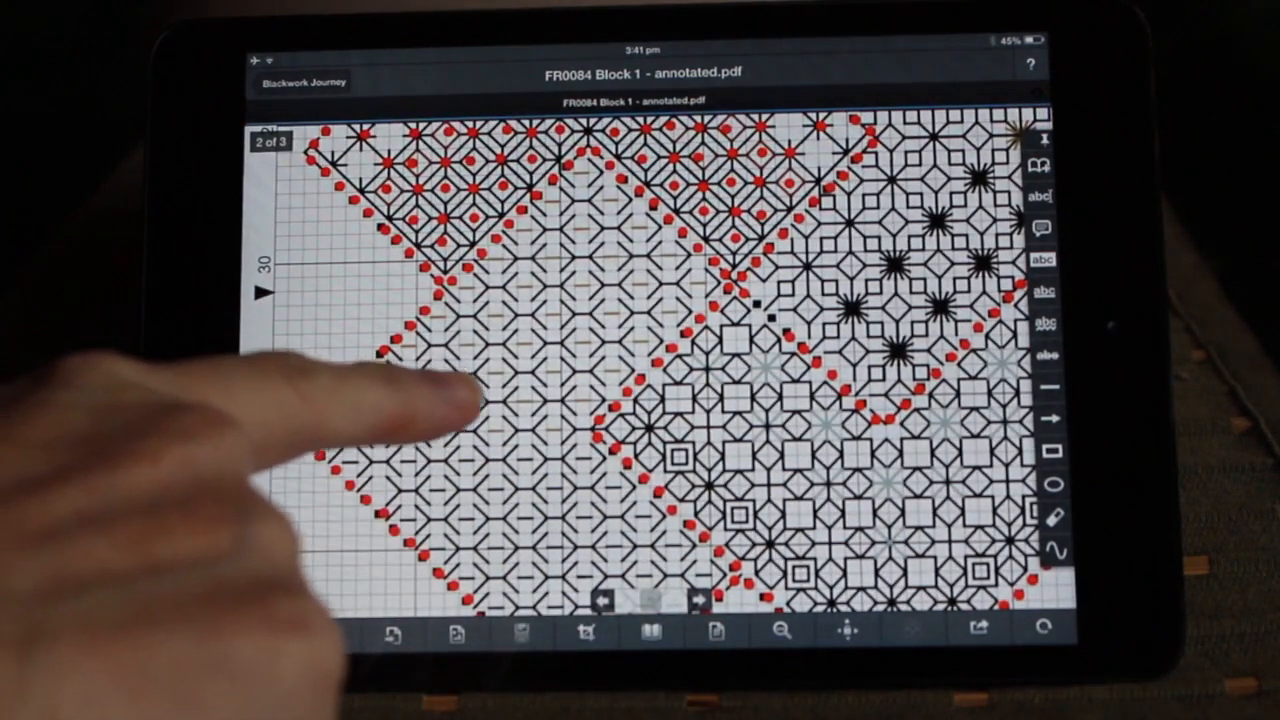
scroll(down, 3)
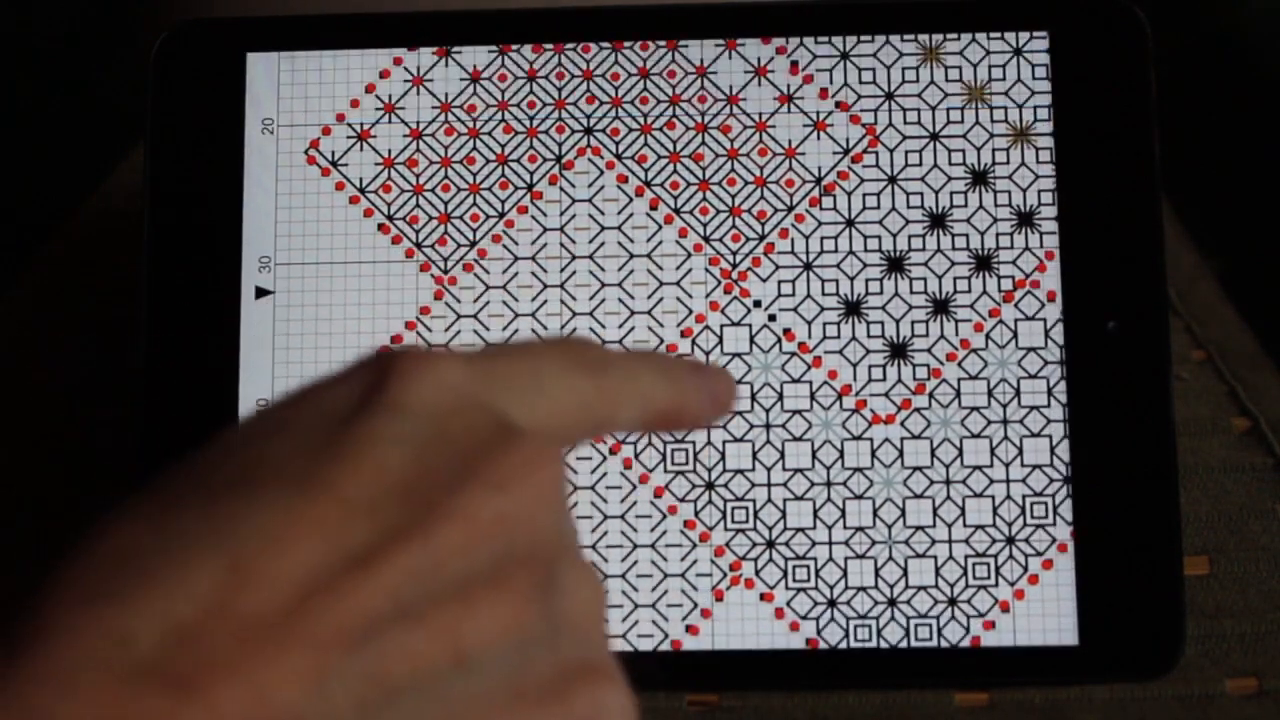